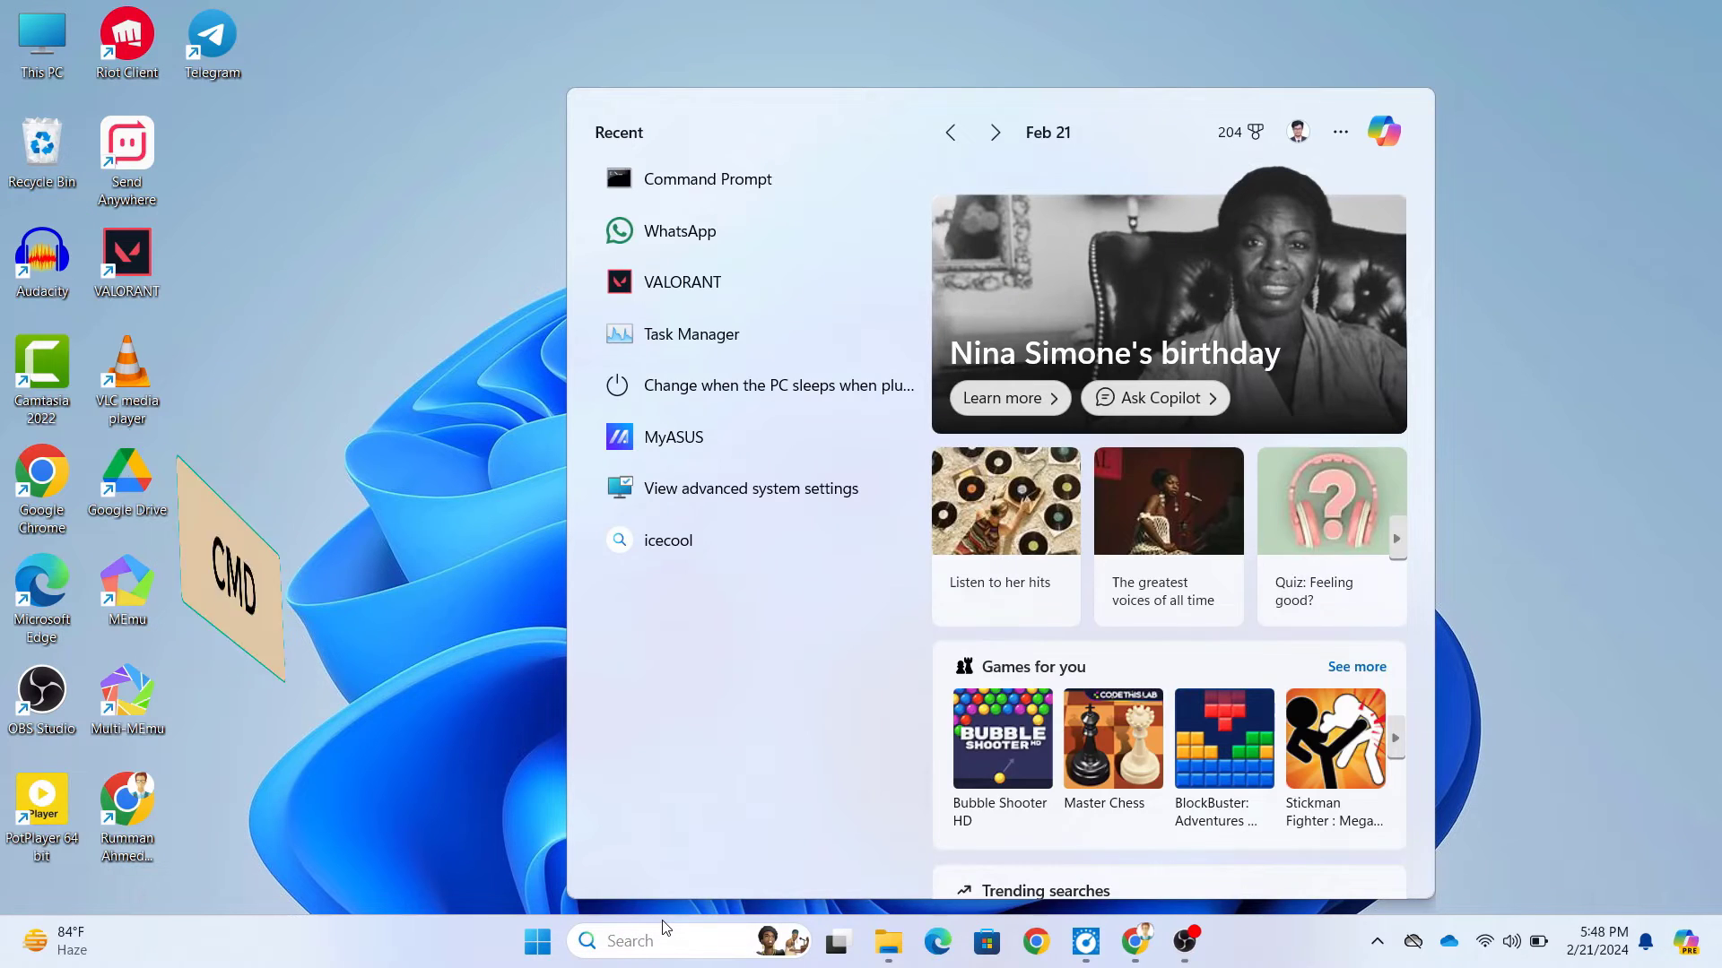
Search Start for cmd to launch Command Prompt as administrator.
{"action": "type", "text": "cmd"}
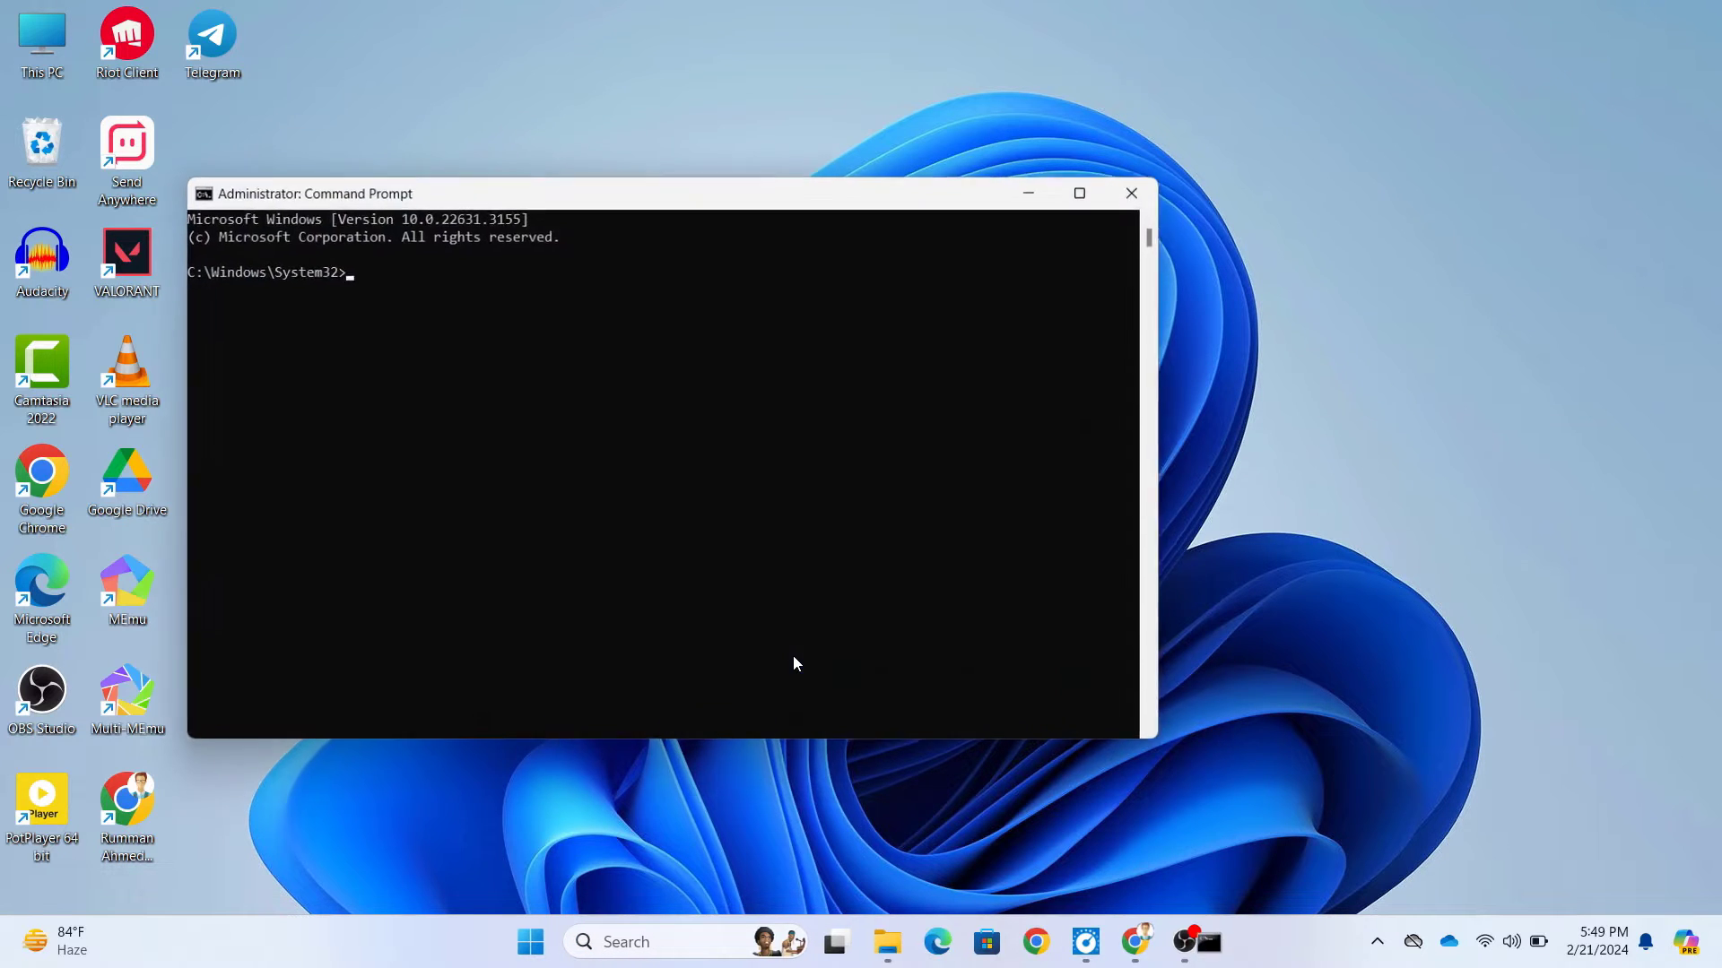
Run netsh wlan show drivers and check Radio types supported lists 802.11a and 802.11ac.
{"action": "type", "text": "netsh wlan show drivers"}
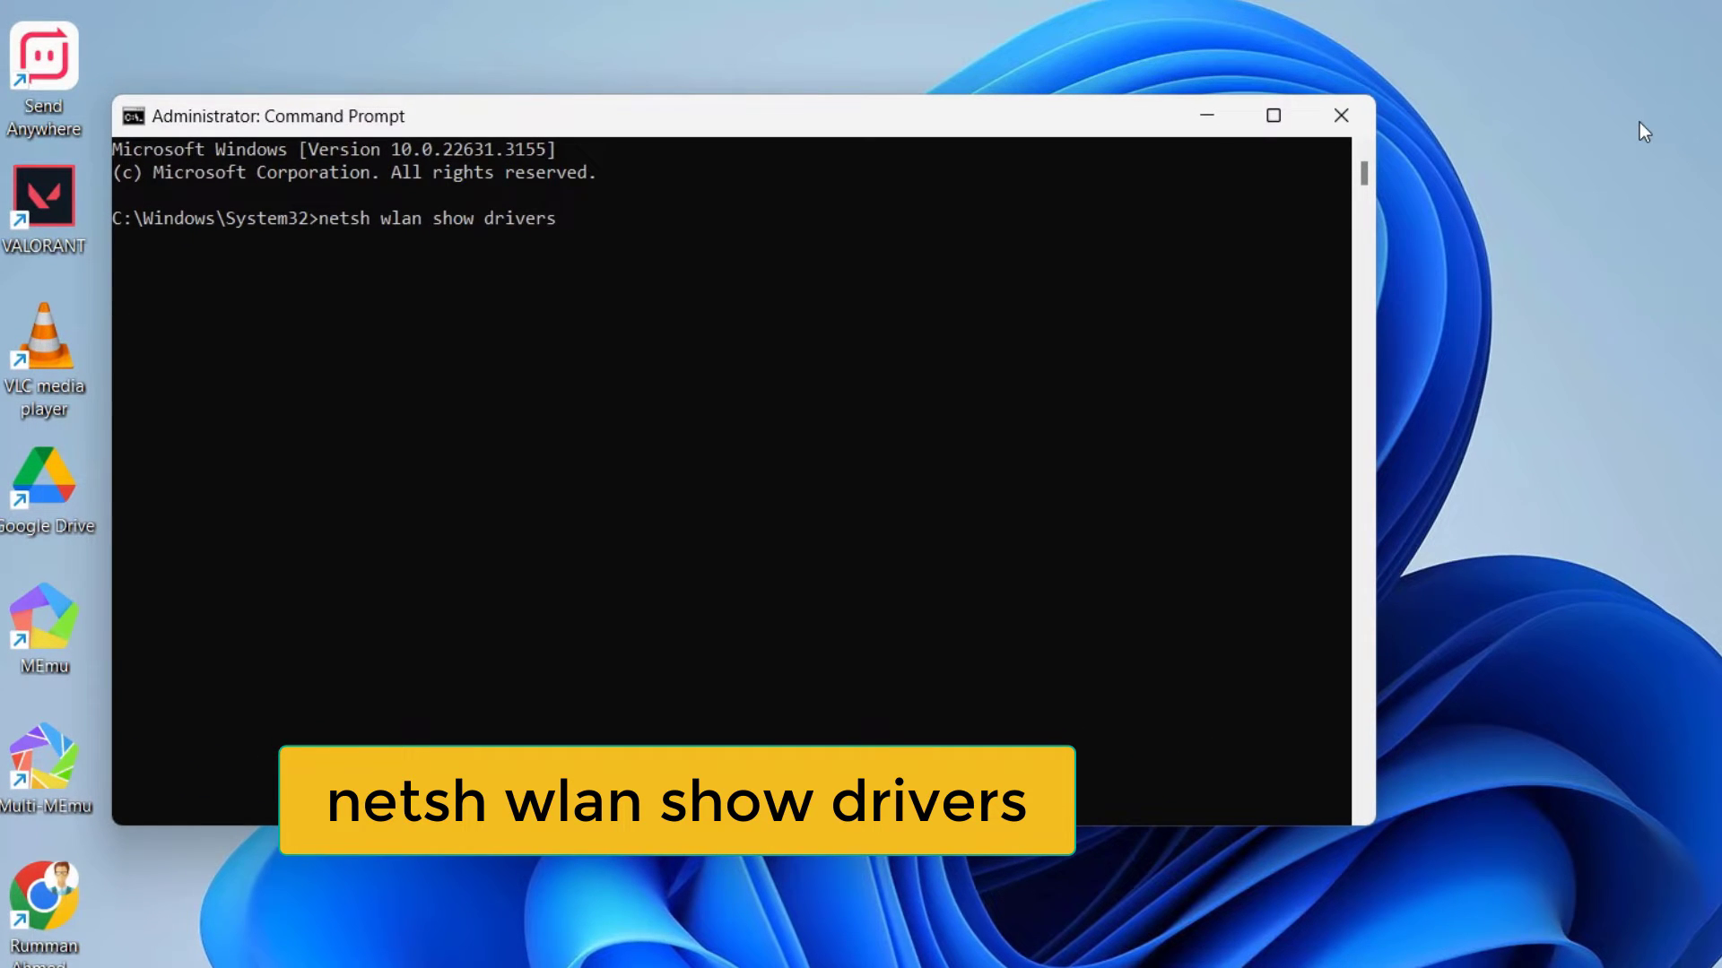
{"action": "key", "text": "enter"}
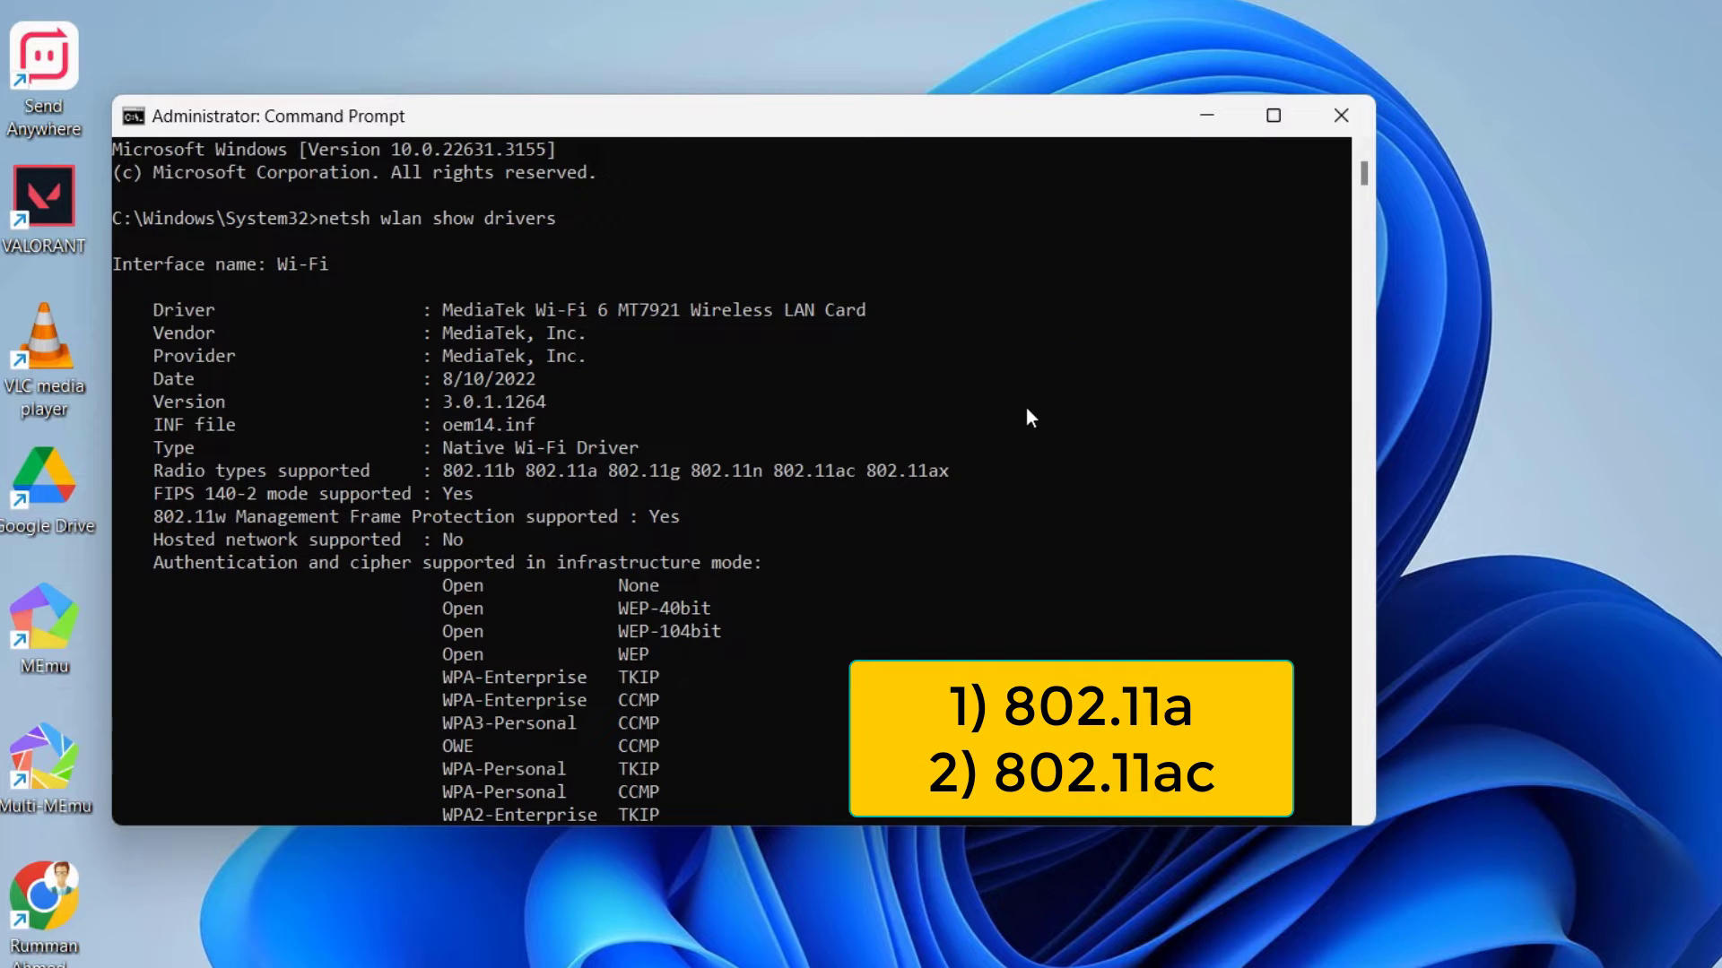
{"action": "left_click", "coordinate": [505, 470]}
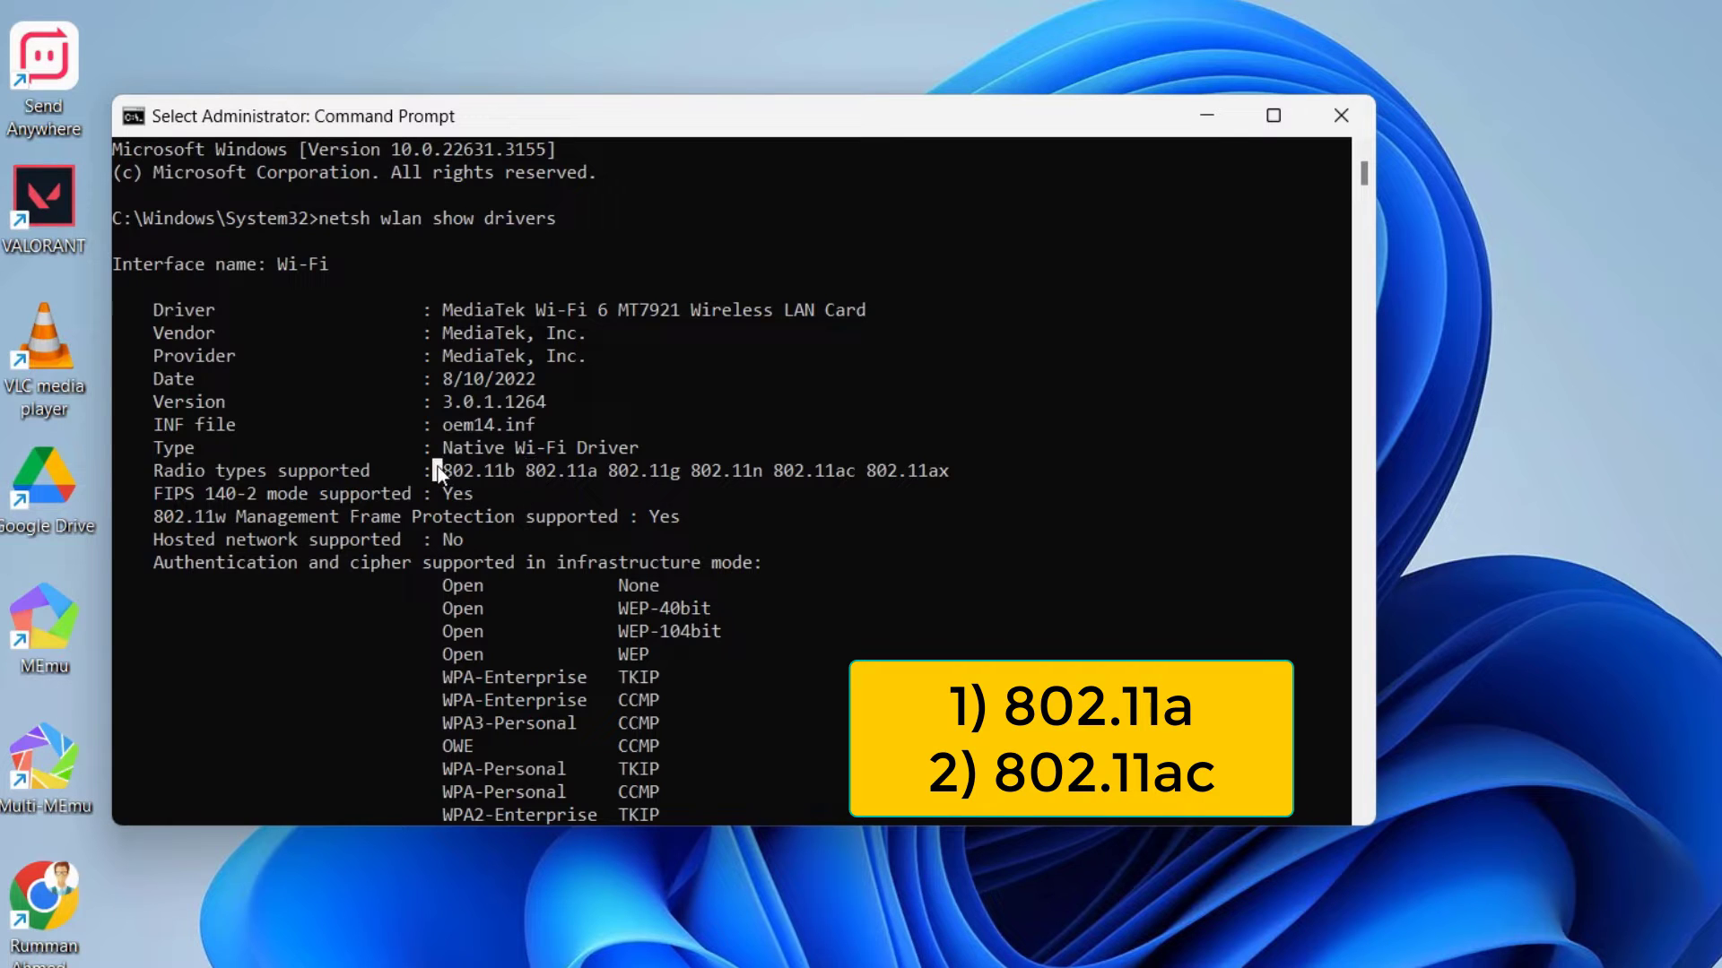
{"action": "mouse_move", "coordinate": [504, 486]}
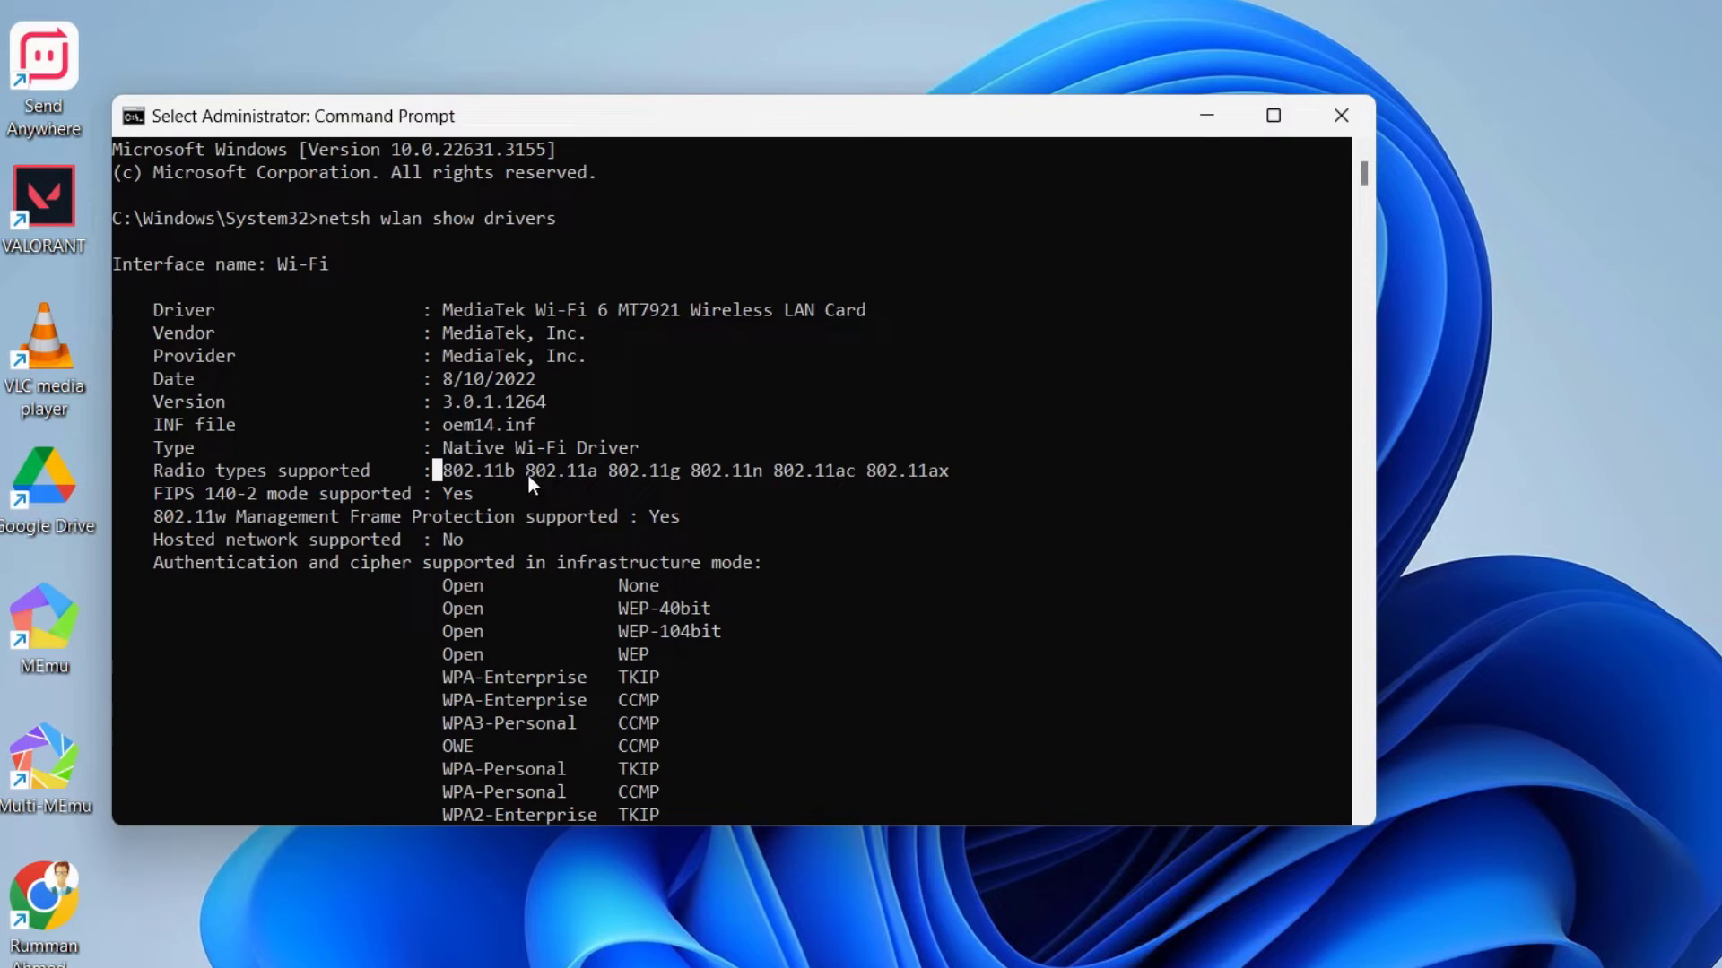
{"action": "mouse_move", "coordinate": [558, 484]}
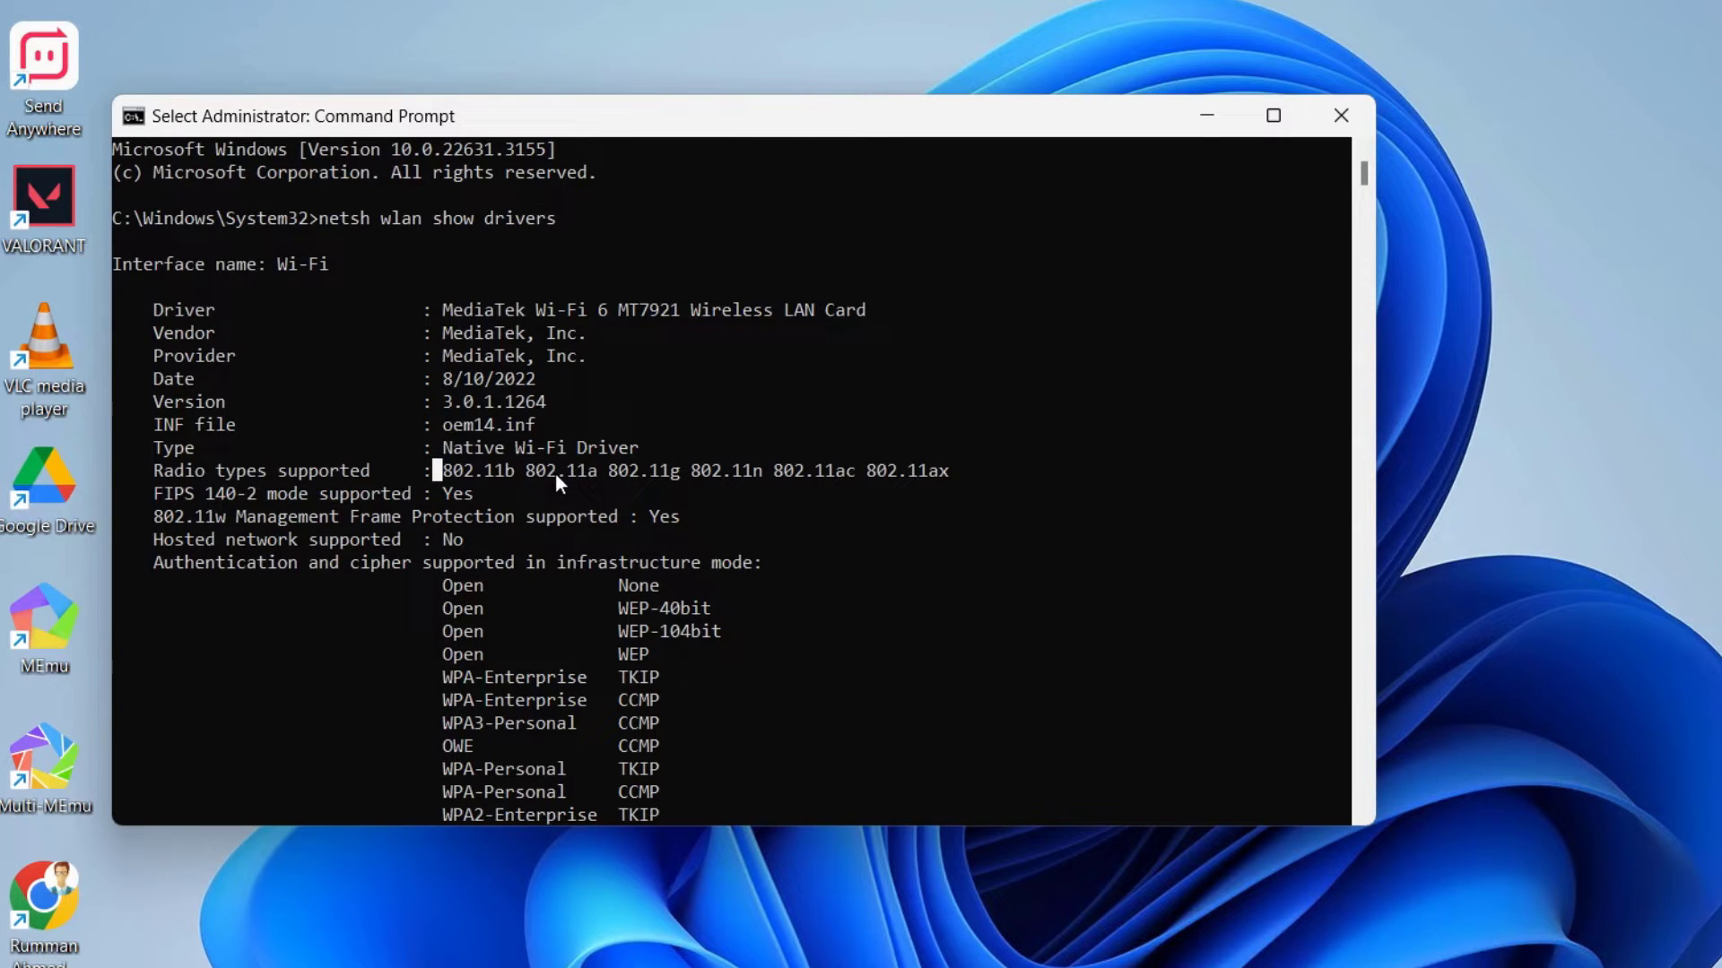
{"action": "mouse_move", "coordinate": [549, 485]}
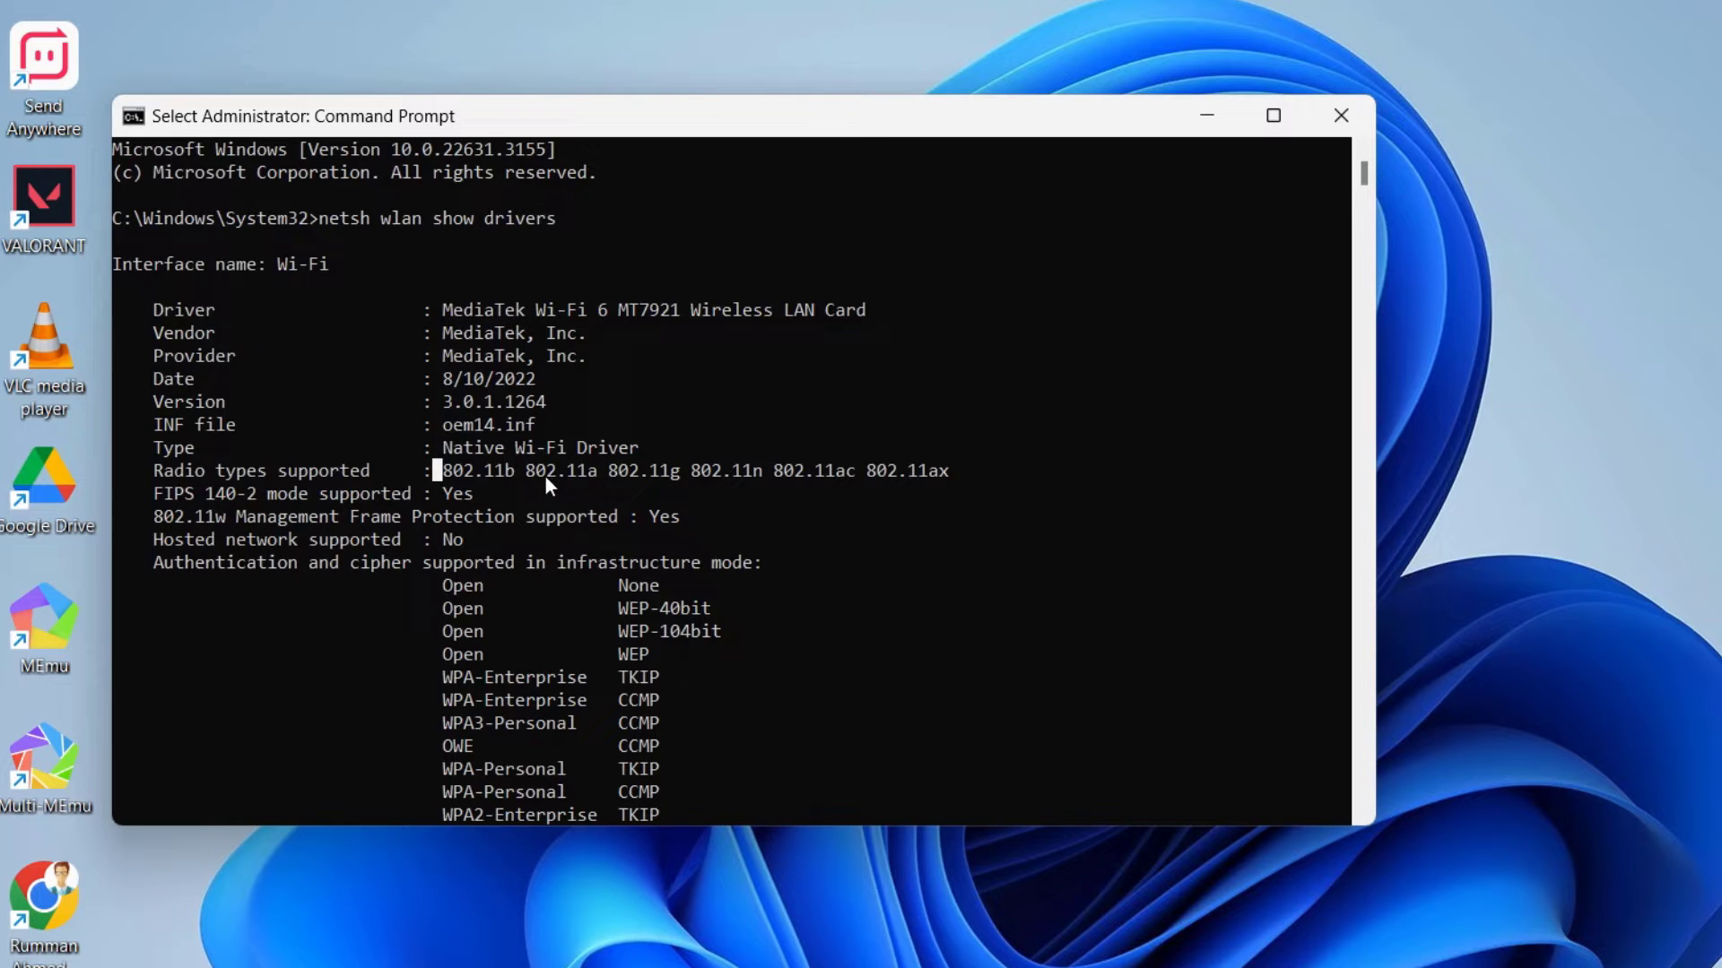
{"action": "mouse_move", "coordinate": [524, 481]}
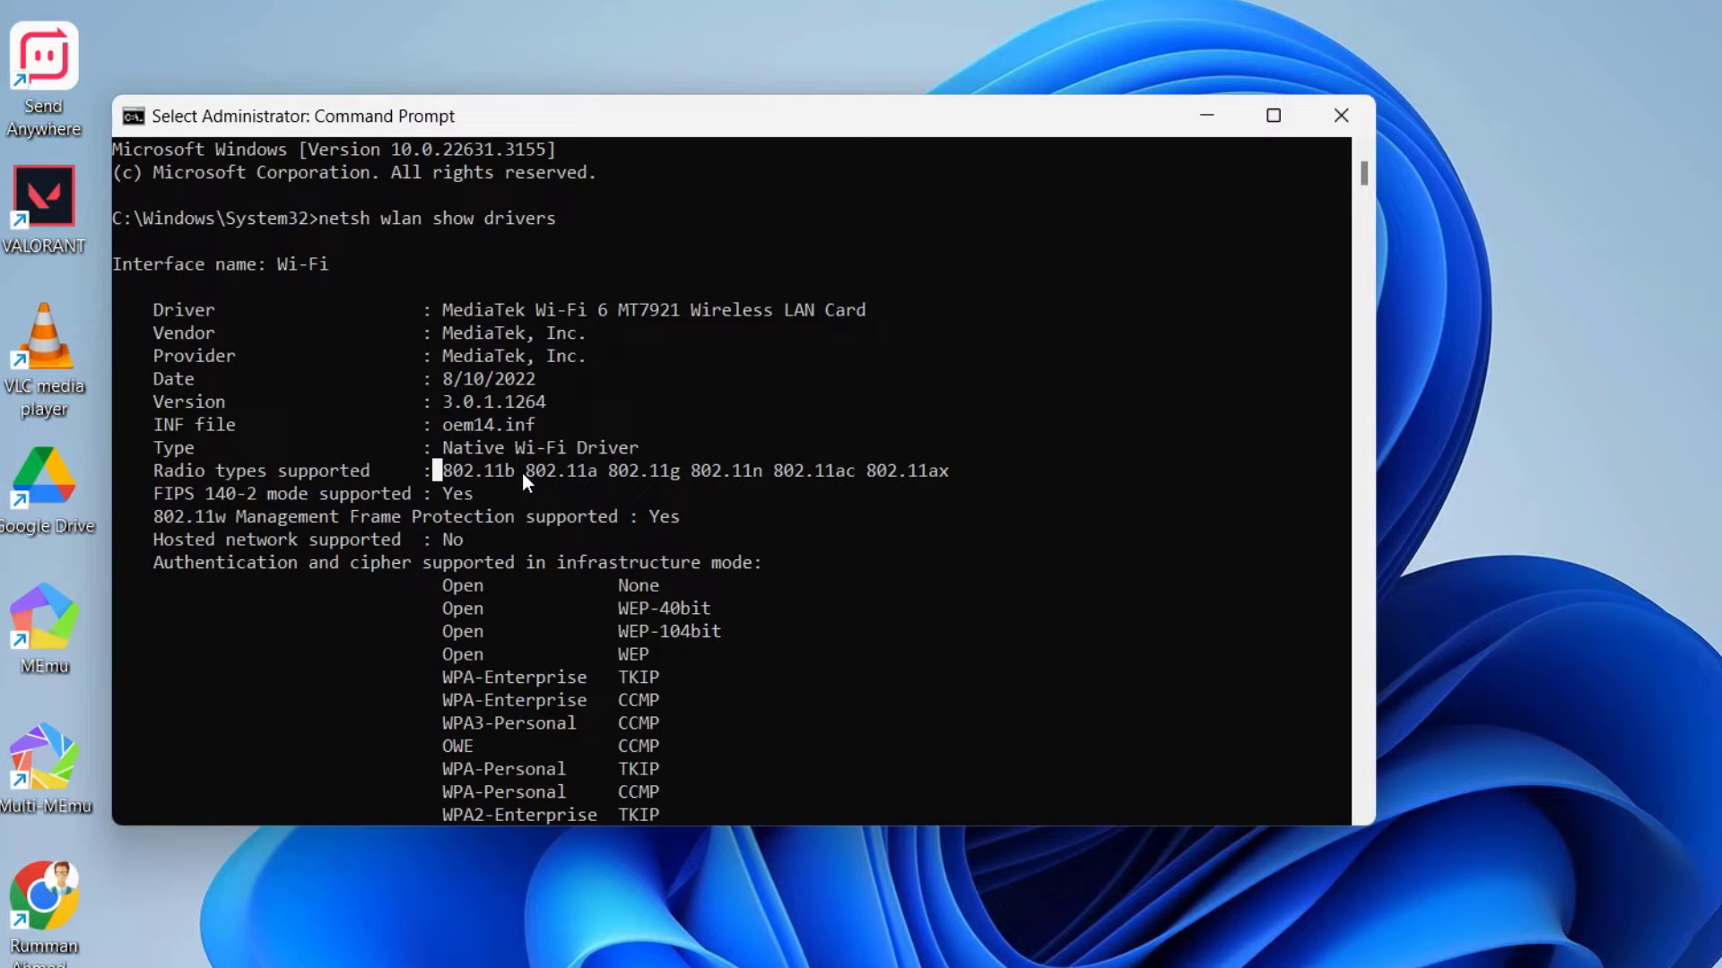
{"action": "mouse_move", "coordinate": [582, 488]}
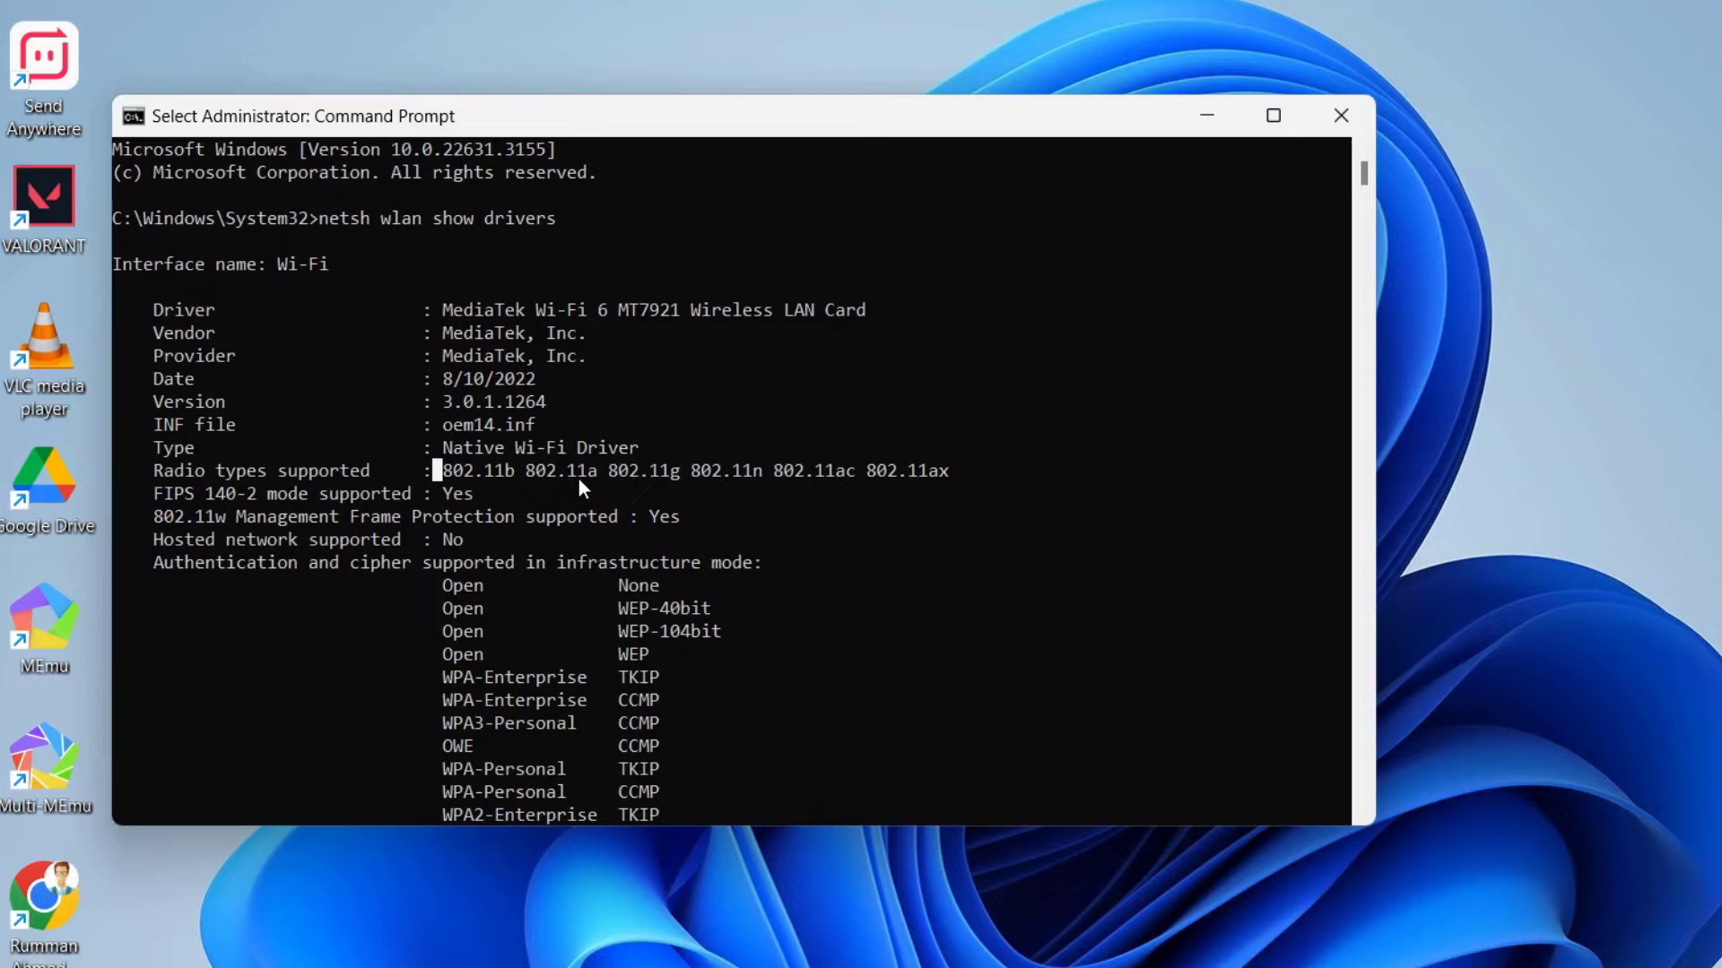
{"action": "mouse_move", "coordinate": [604, 485]}
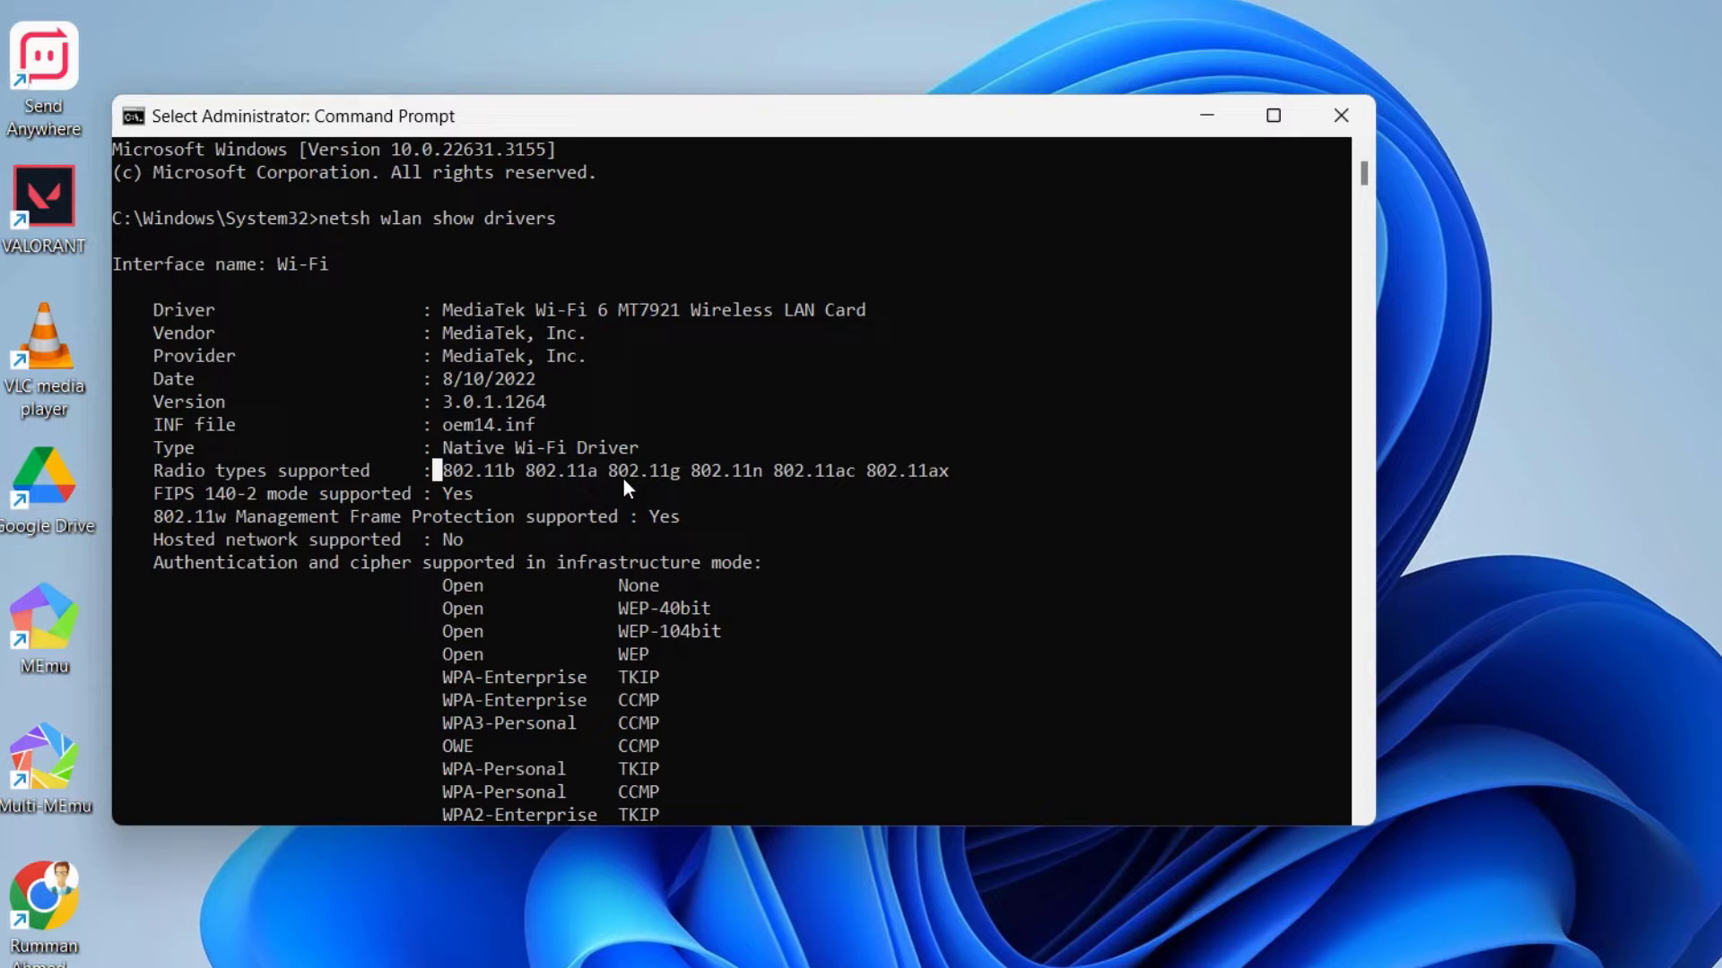
{"action": "mouse_move", "coordinate": [678, 486]}
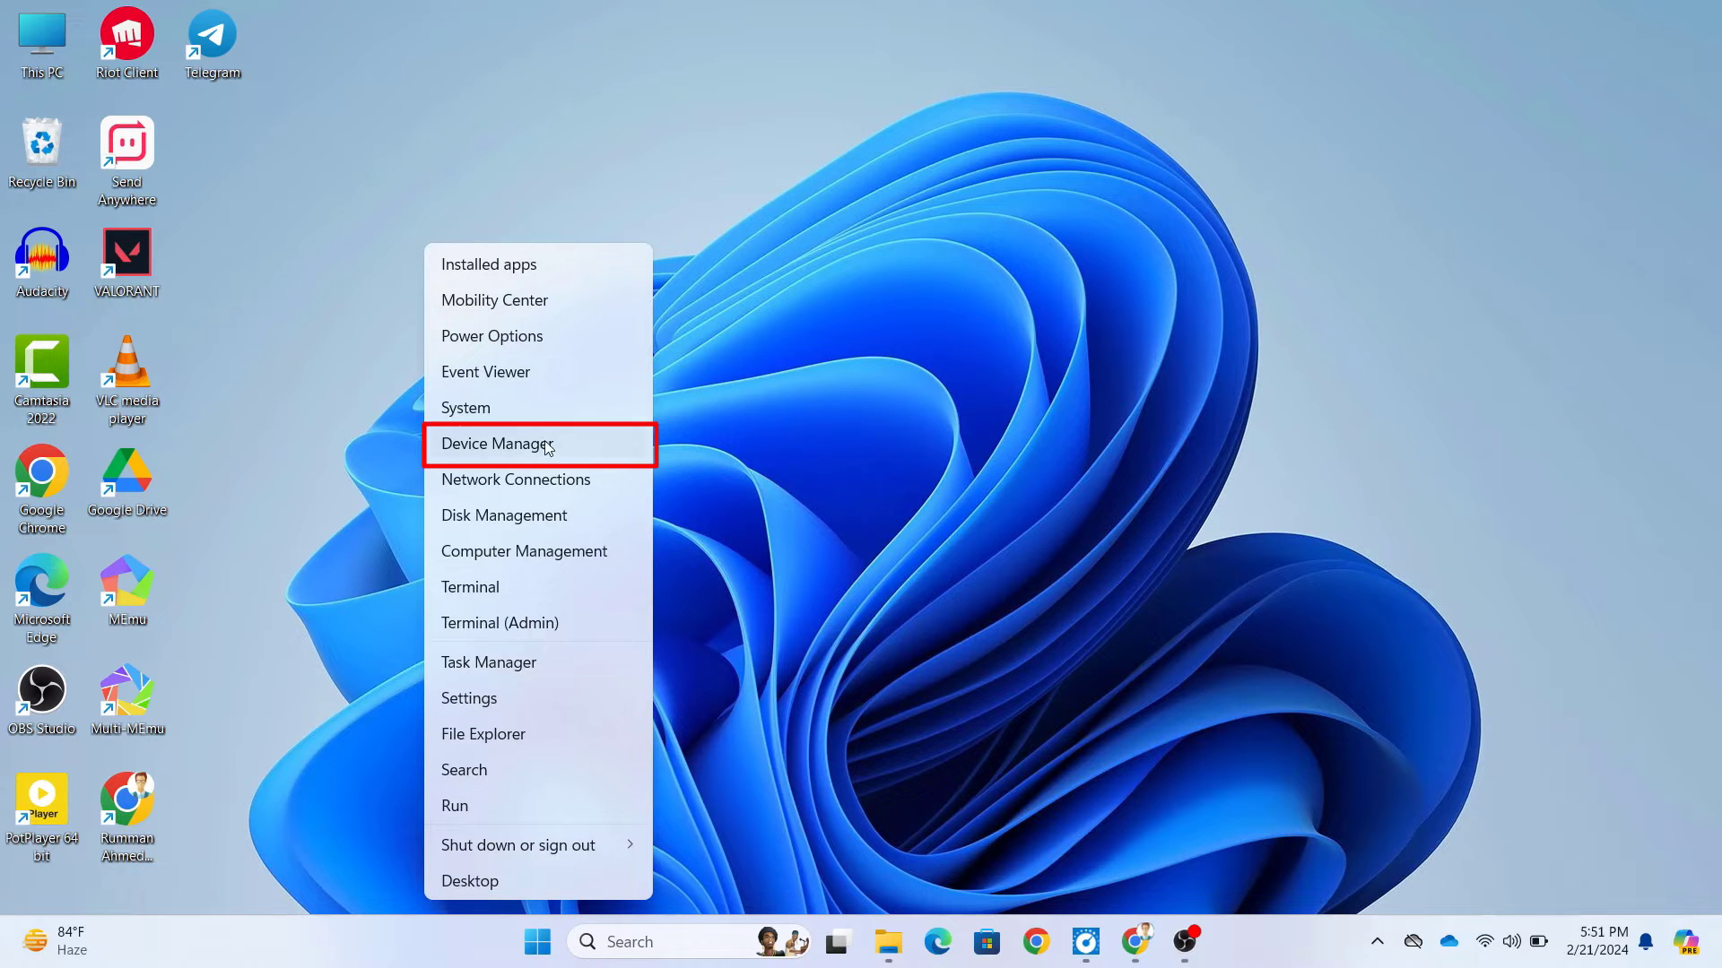
Expand Network adapters and select the MediaTek Wi-Fi 6 MT7921 Wireless LAN Card.
{"action": "left_click", "coordinate": [495, 444]}
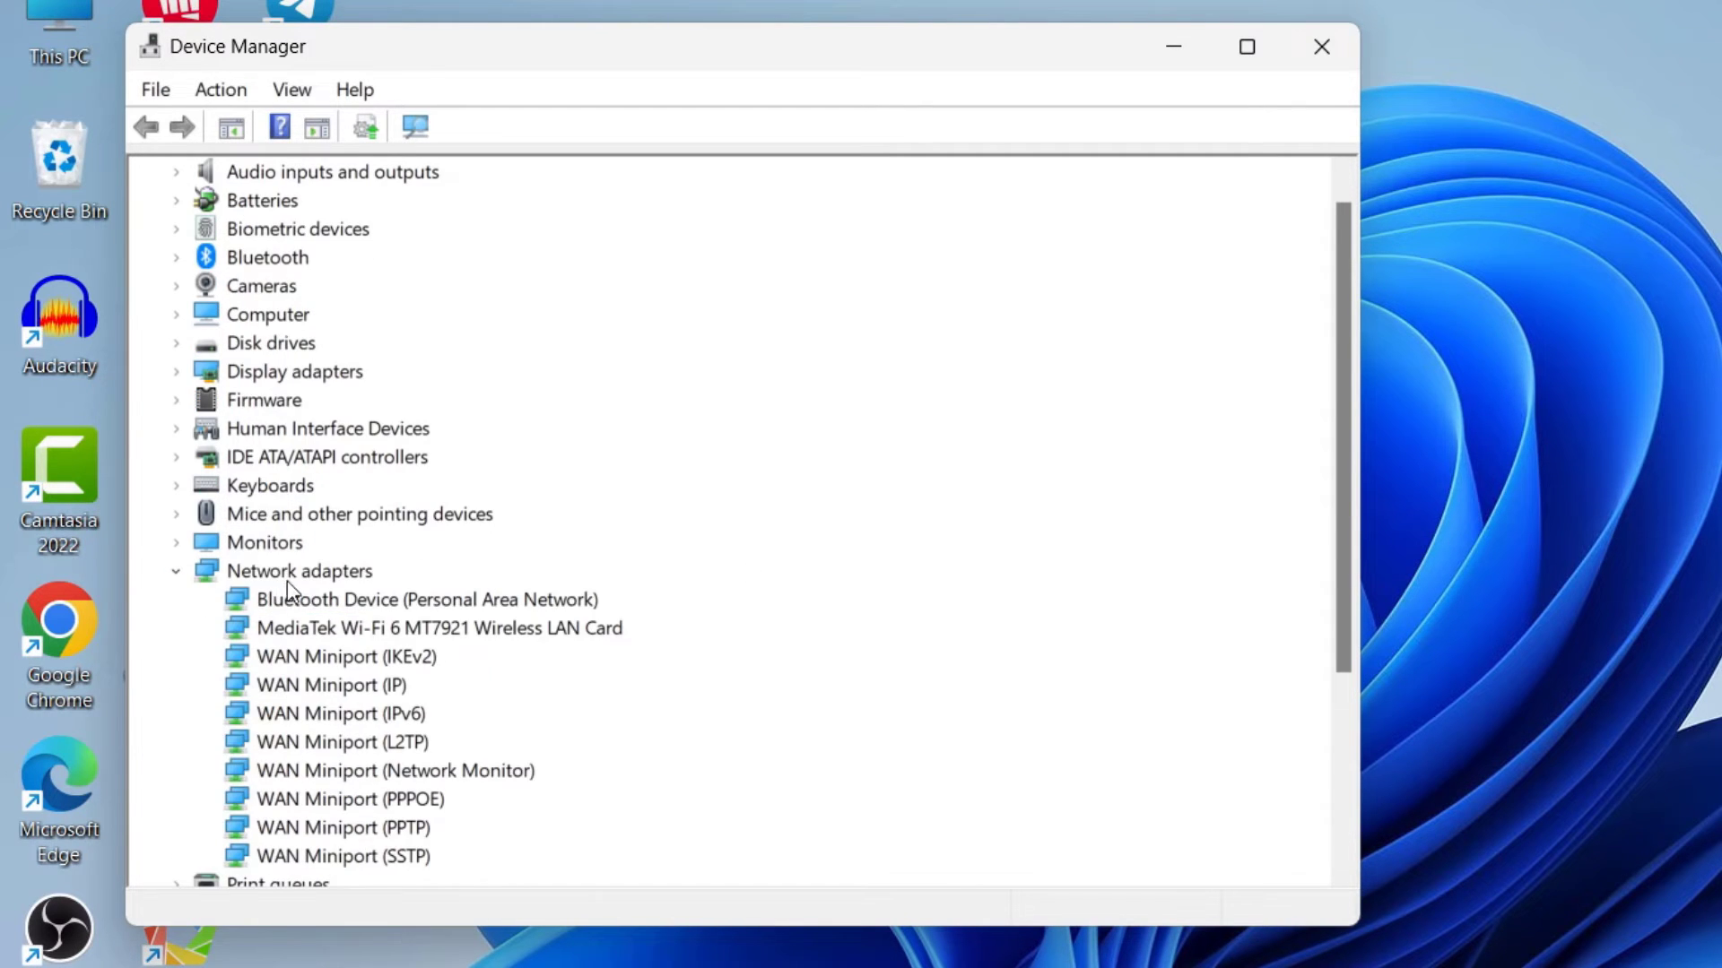
{"action": "mouse_move", "coordinate": [269, 657]}
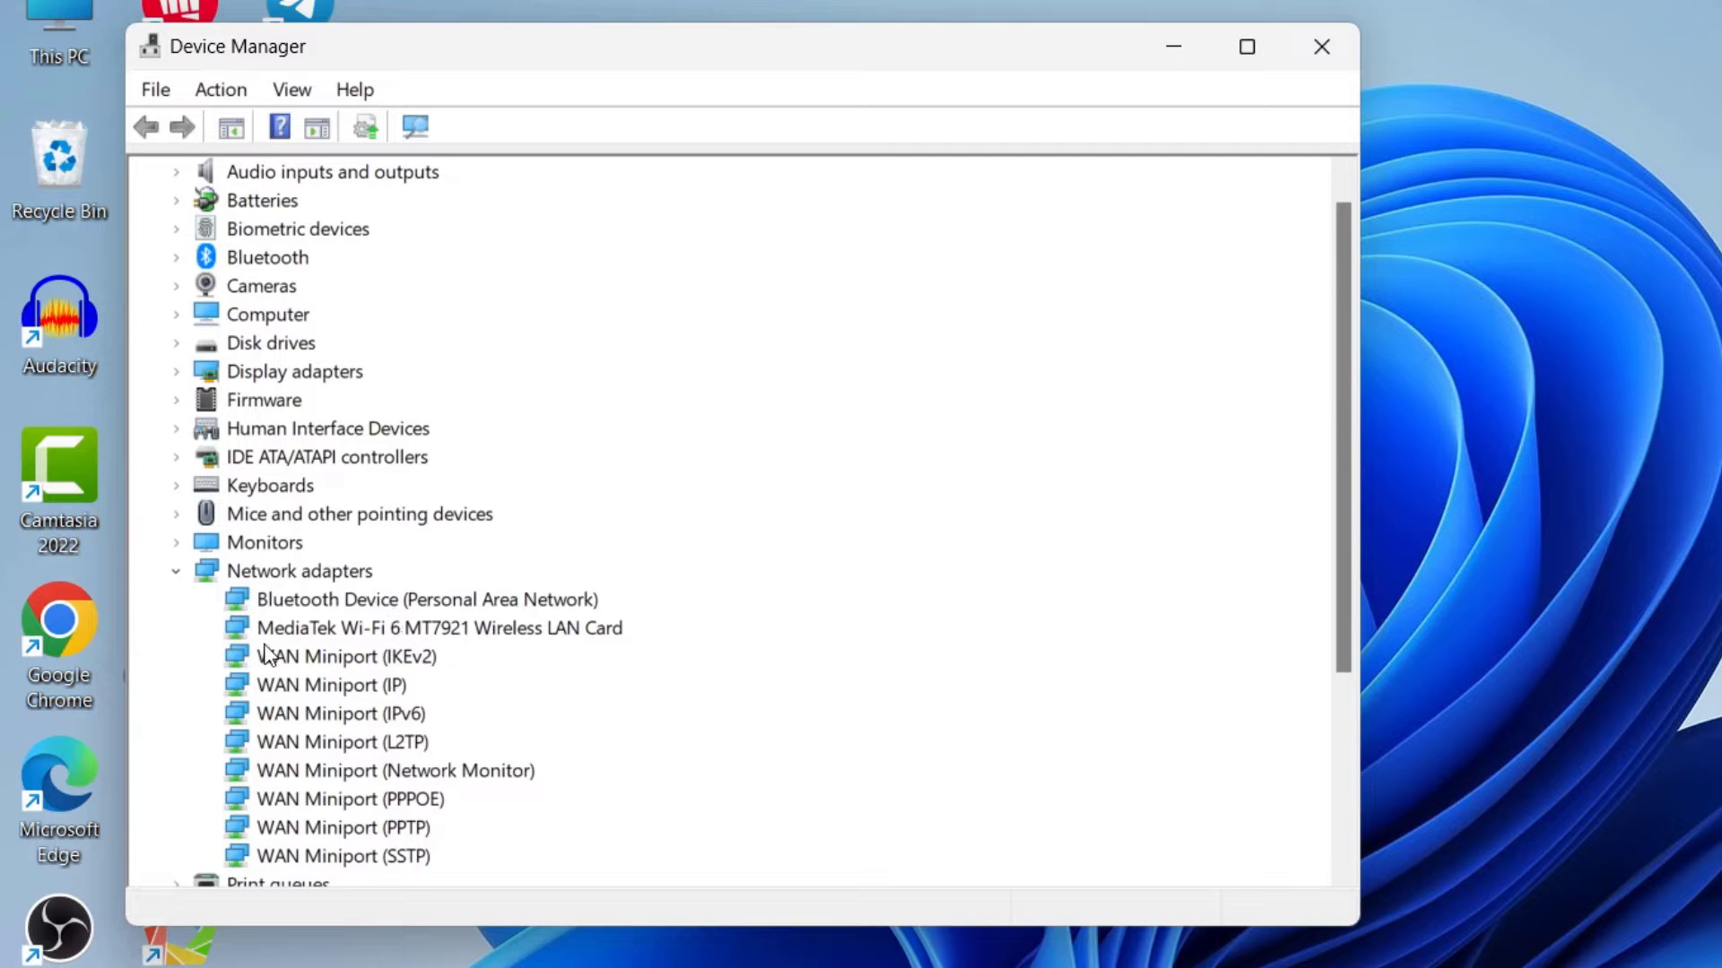
{"action": "mouse_move", "coordinate": [308, 634]}
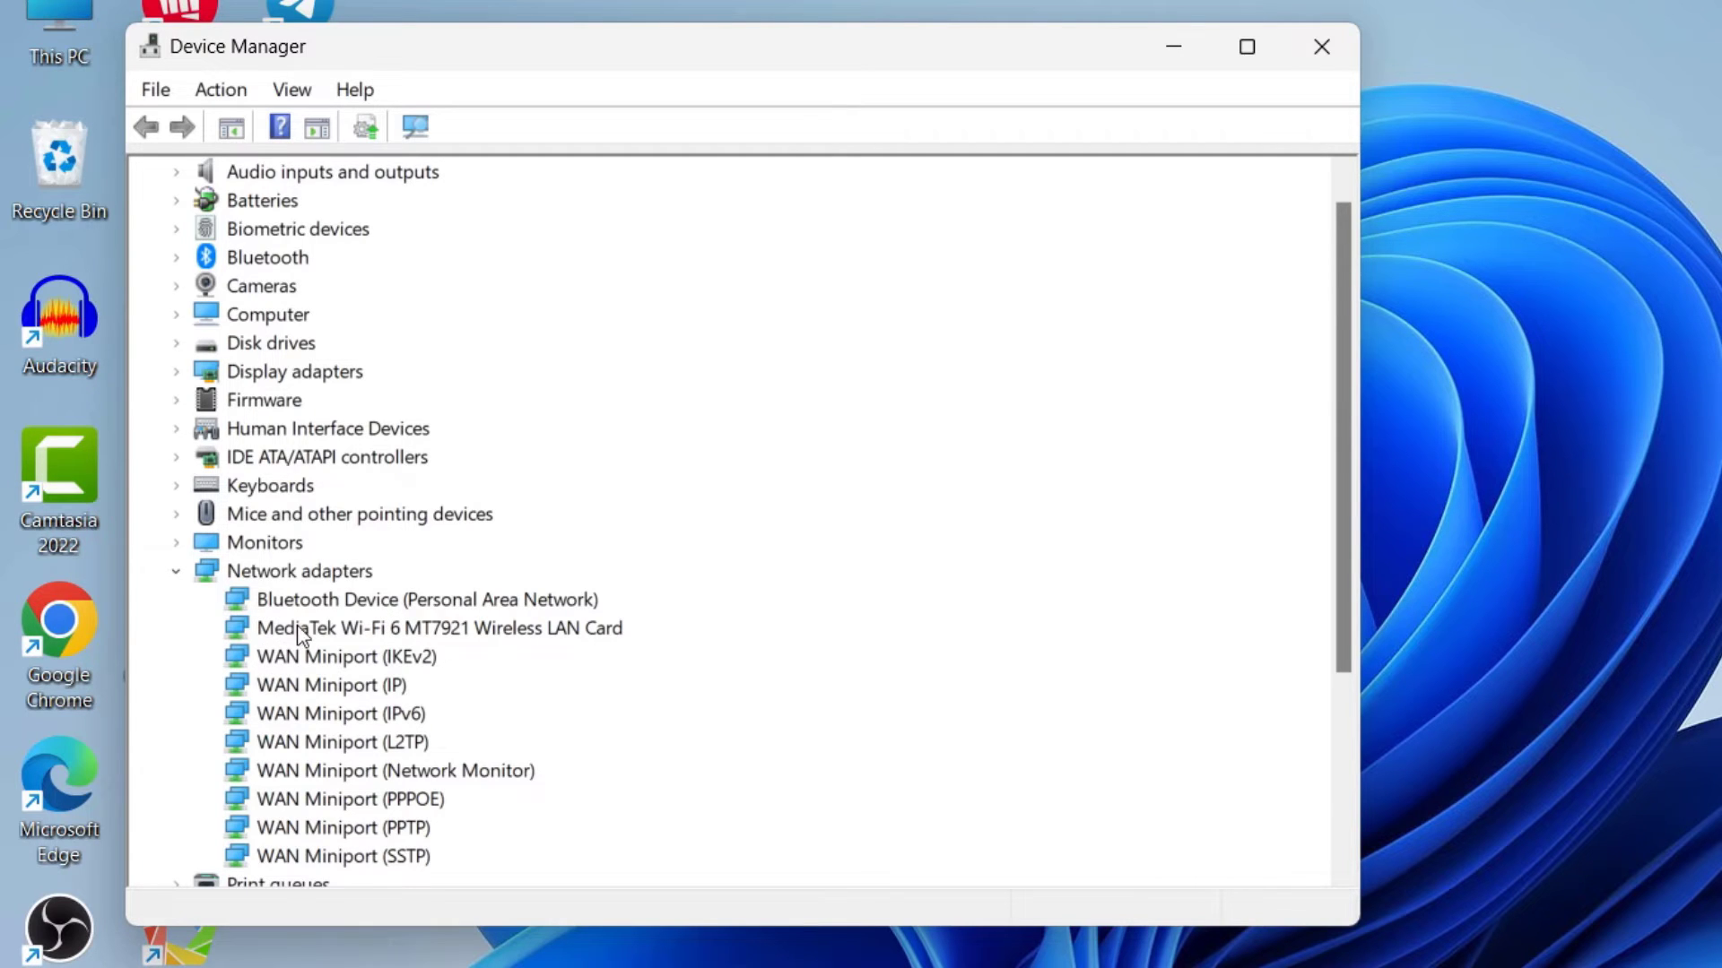
{"action": "mouse_move", "coordinate": [421, 635]}
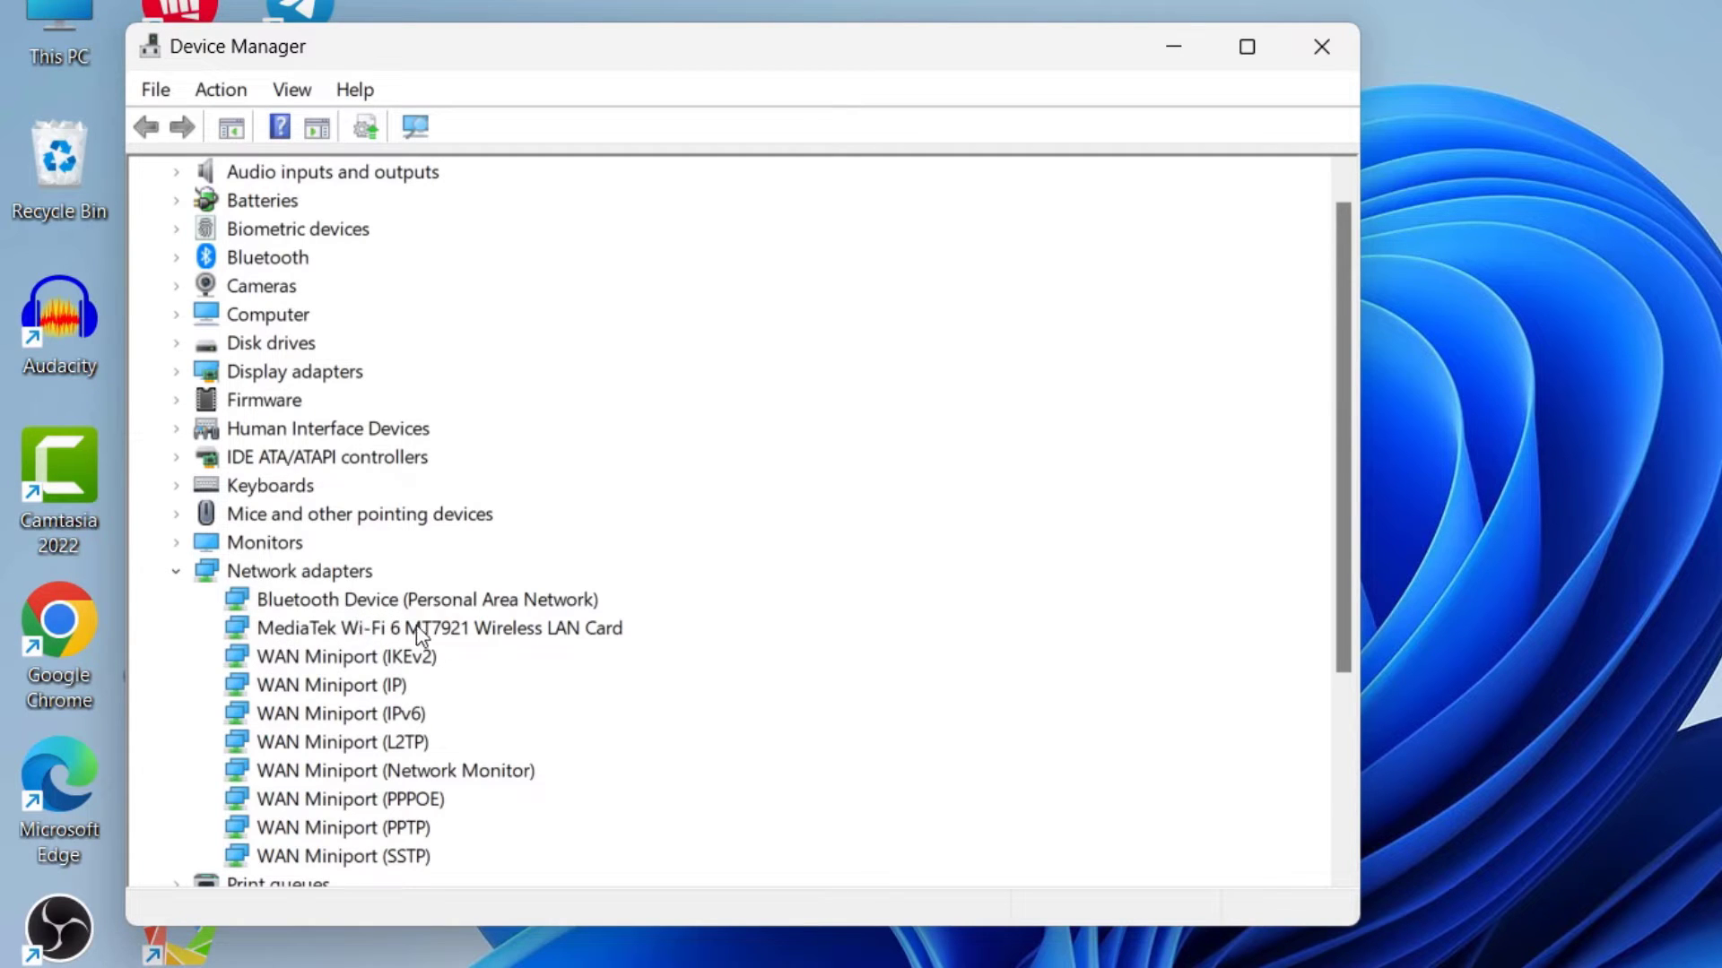
{"action": "left_click", "coordinate": [440, 627]}
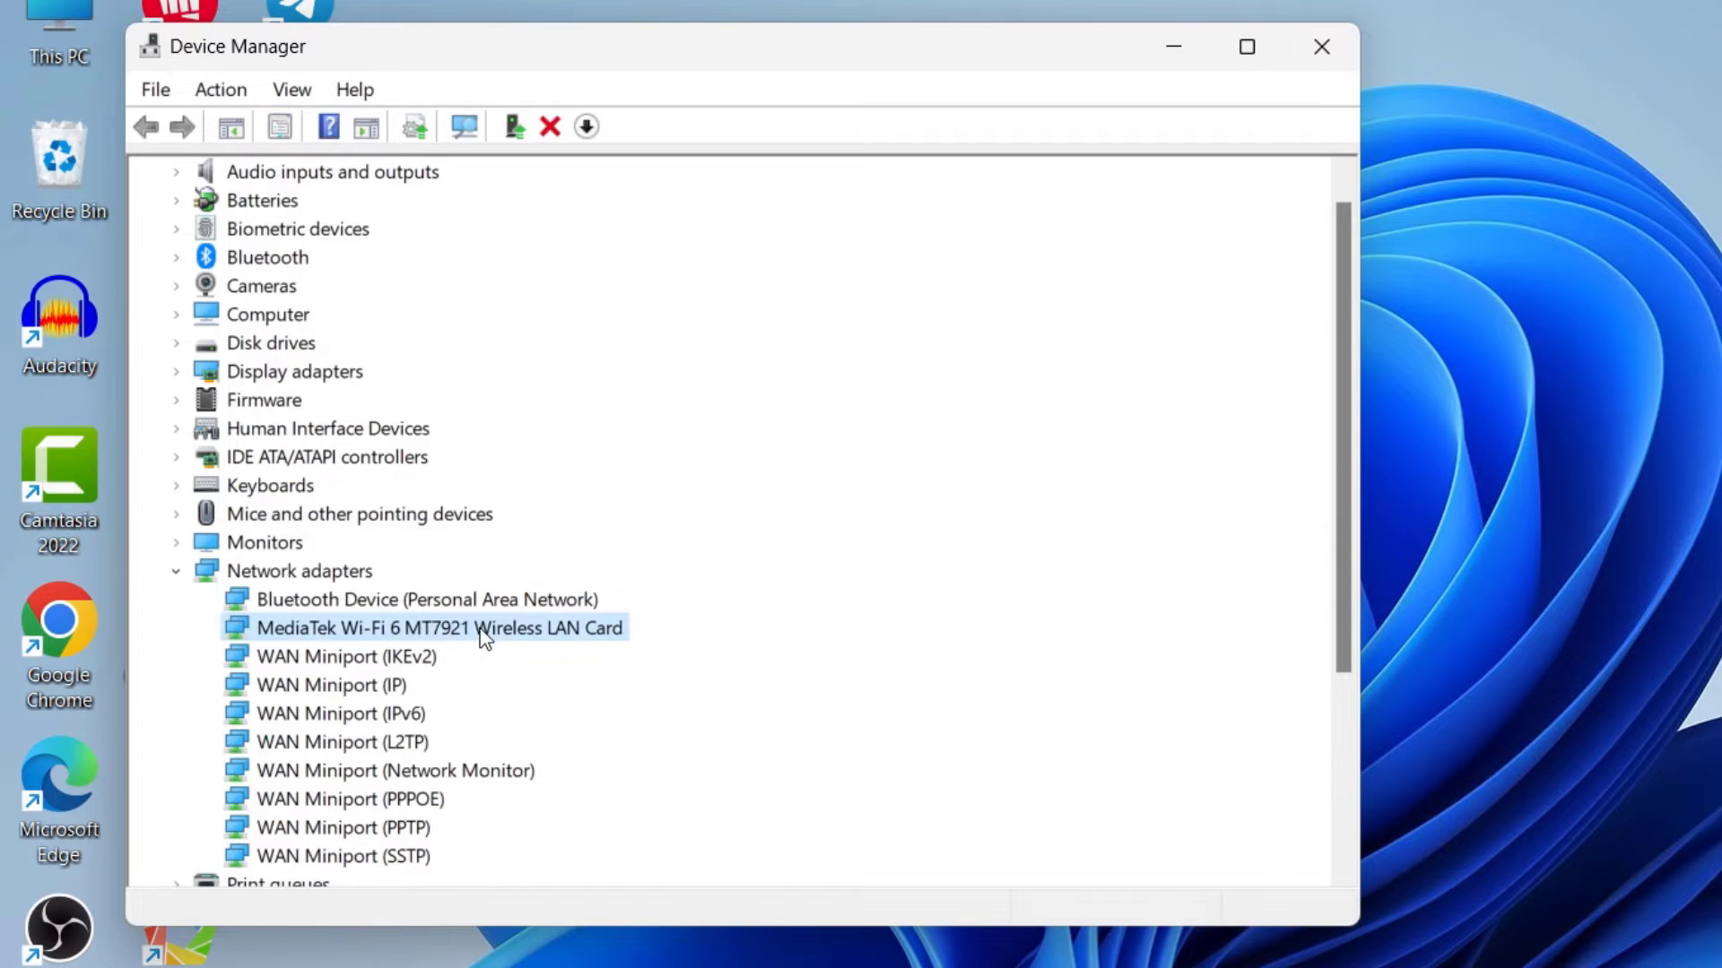
{"action": "mouse_move", "coordinate": [458, 646]}
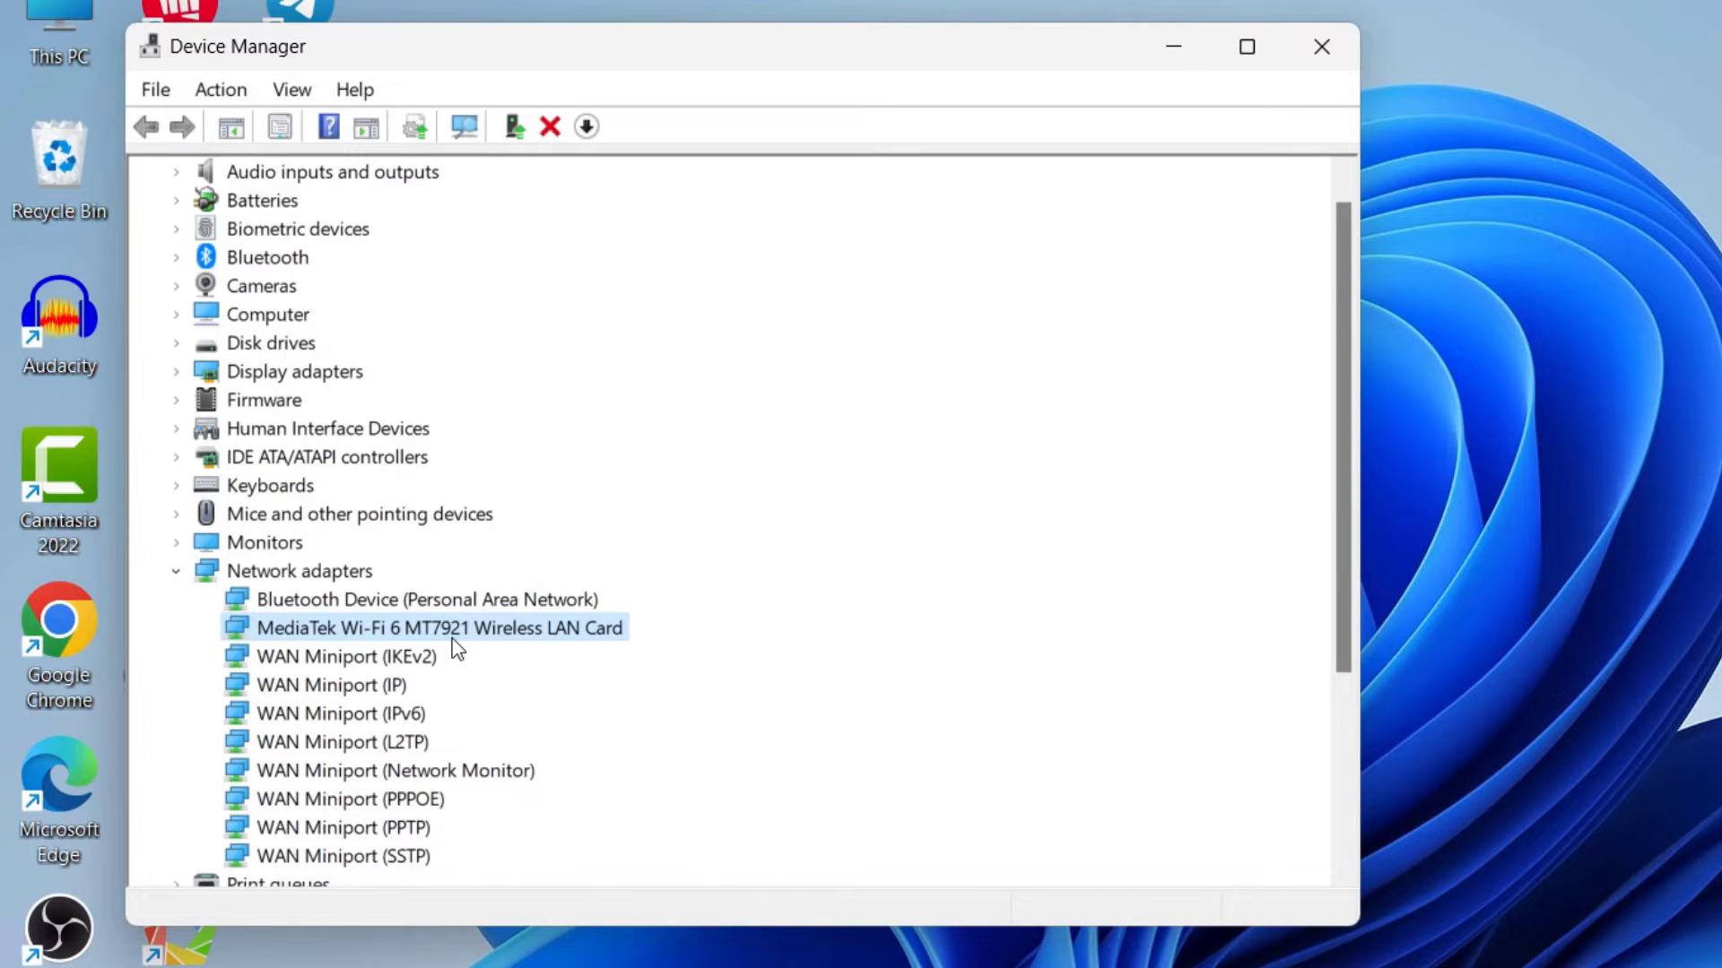
Run Update driver on the MediaTek adapter and dismiss the 'best drivers already installed' result.
{"action": "right_click", "coordinate": [439, 627]}
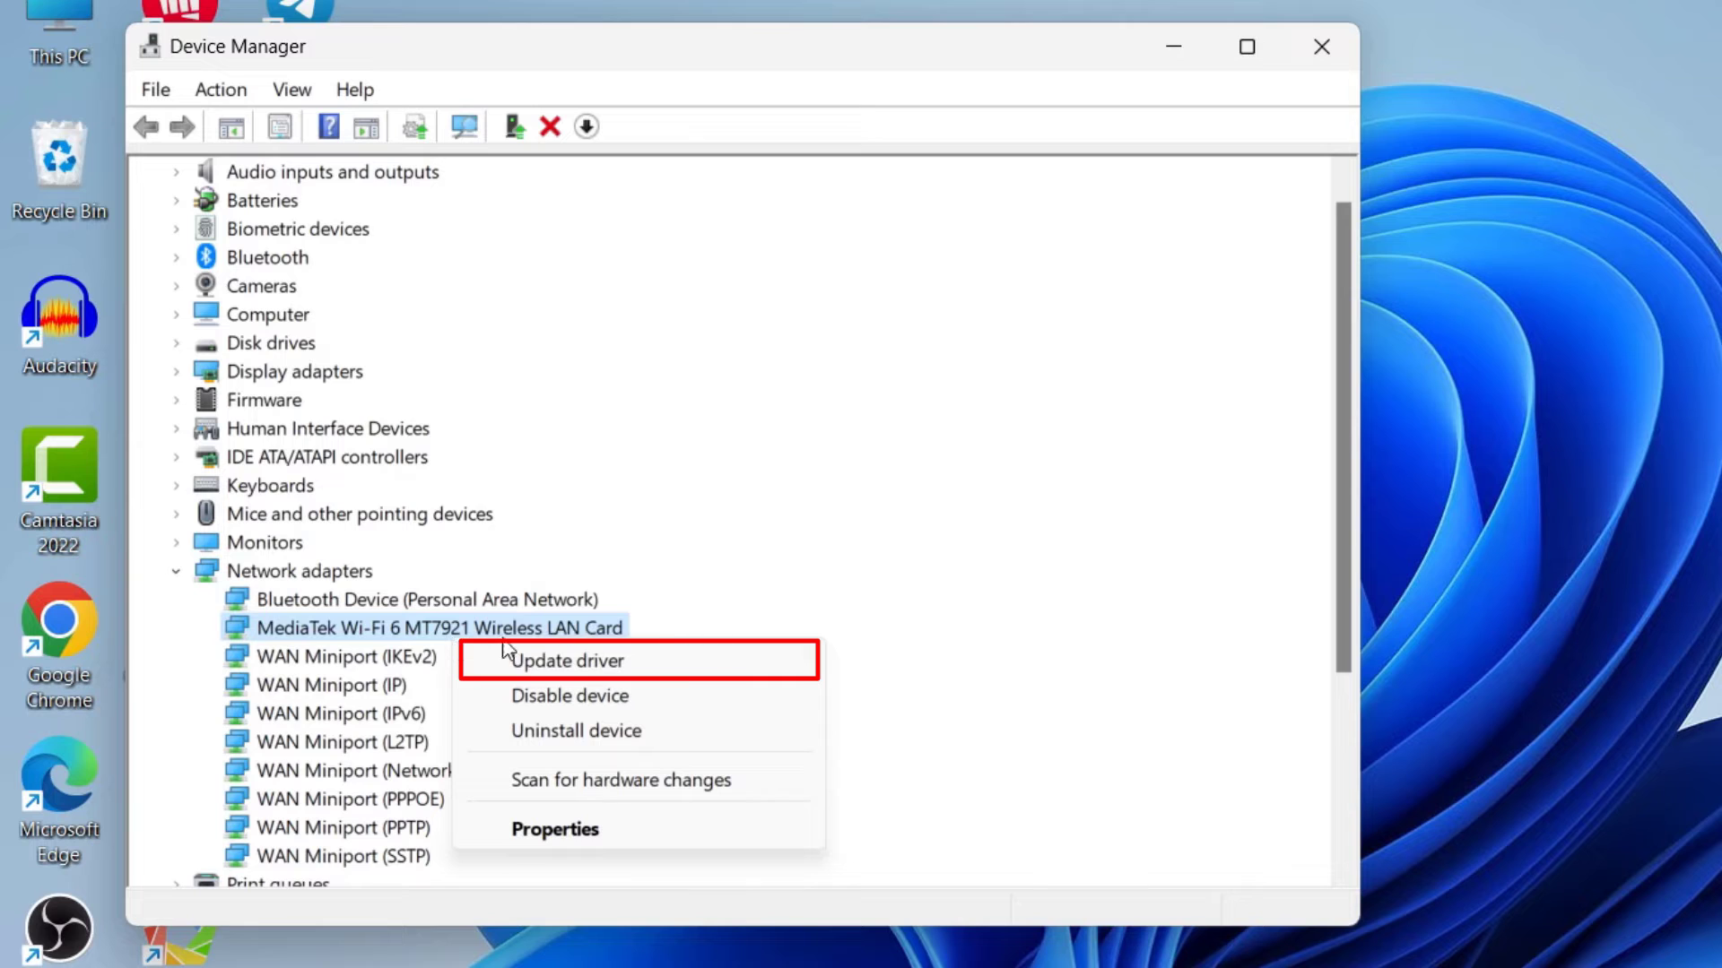
{"action": "mouse_move", "coordinate": [533, 667]}
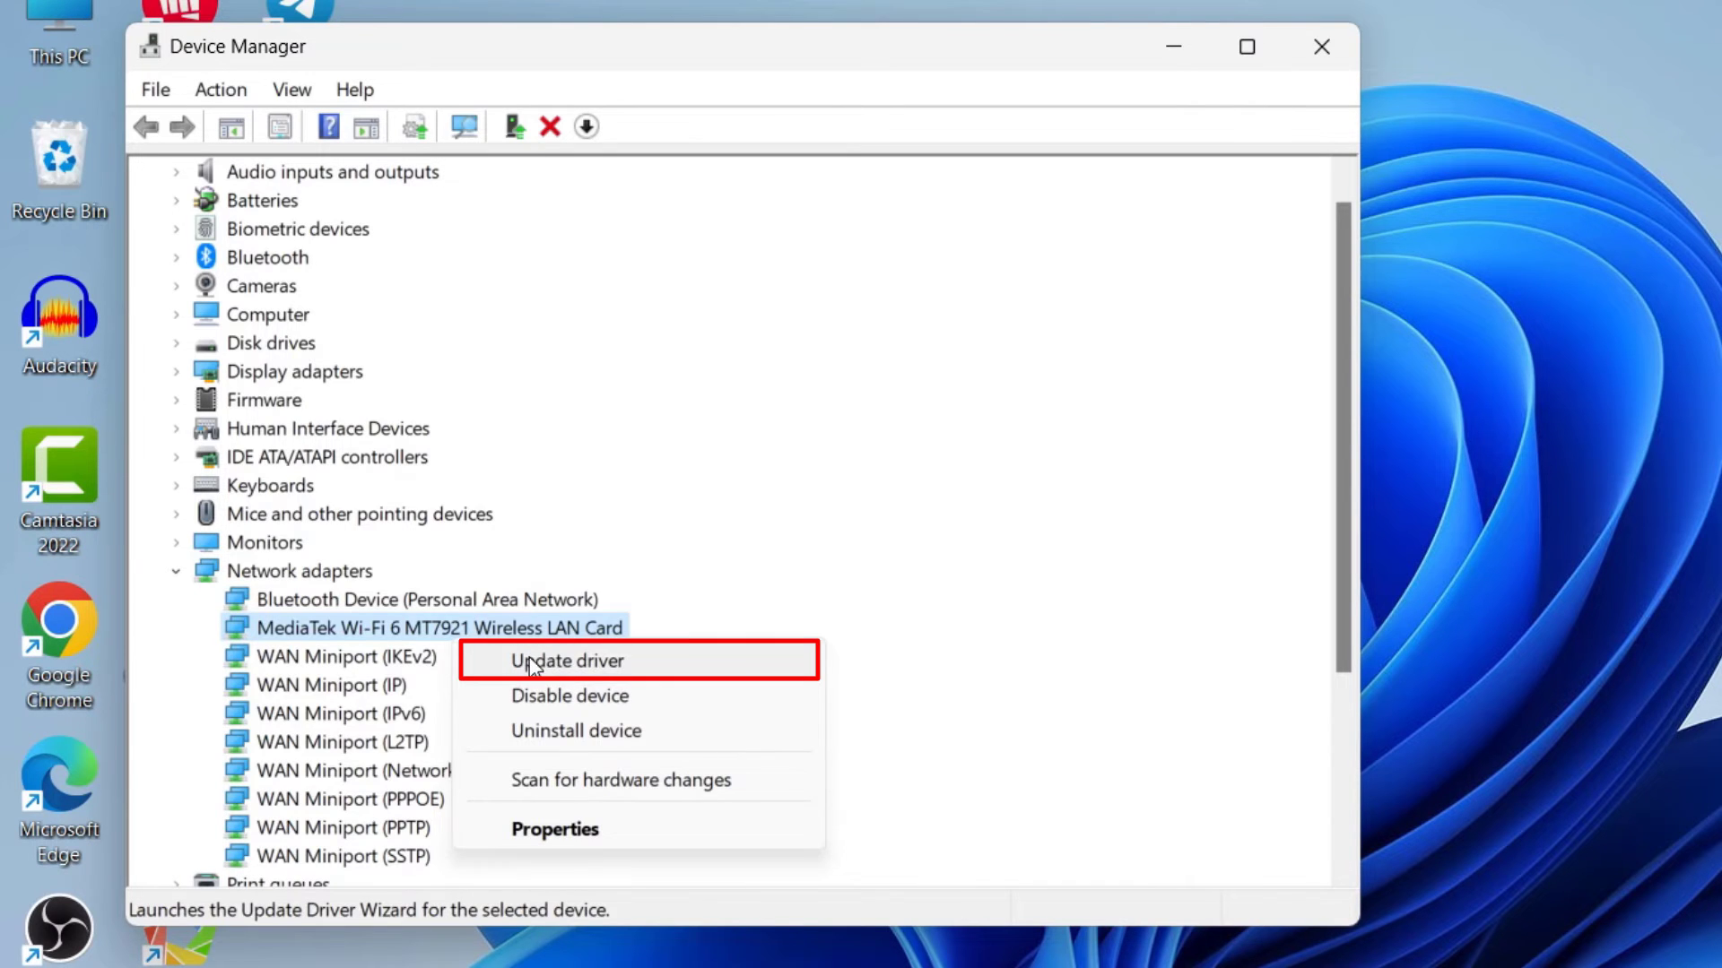
{"action": "left_click", "coordinate": [566, 660]}
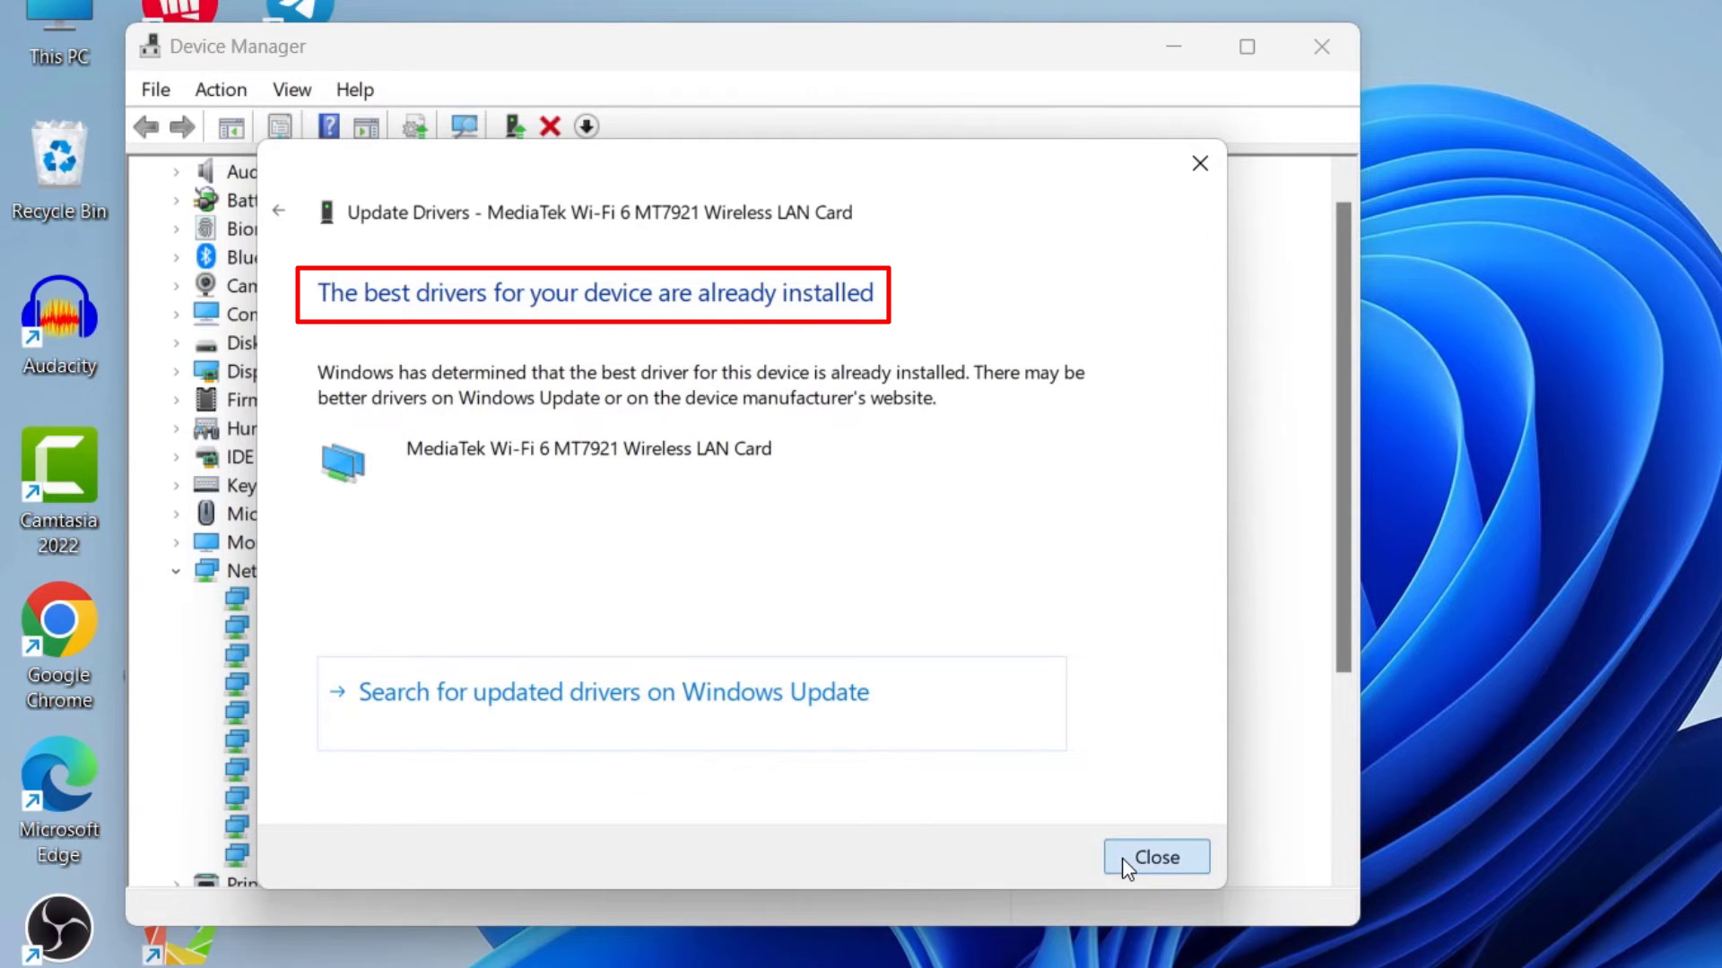
{"action": "left_click", "coordinate": [1154, 857]}
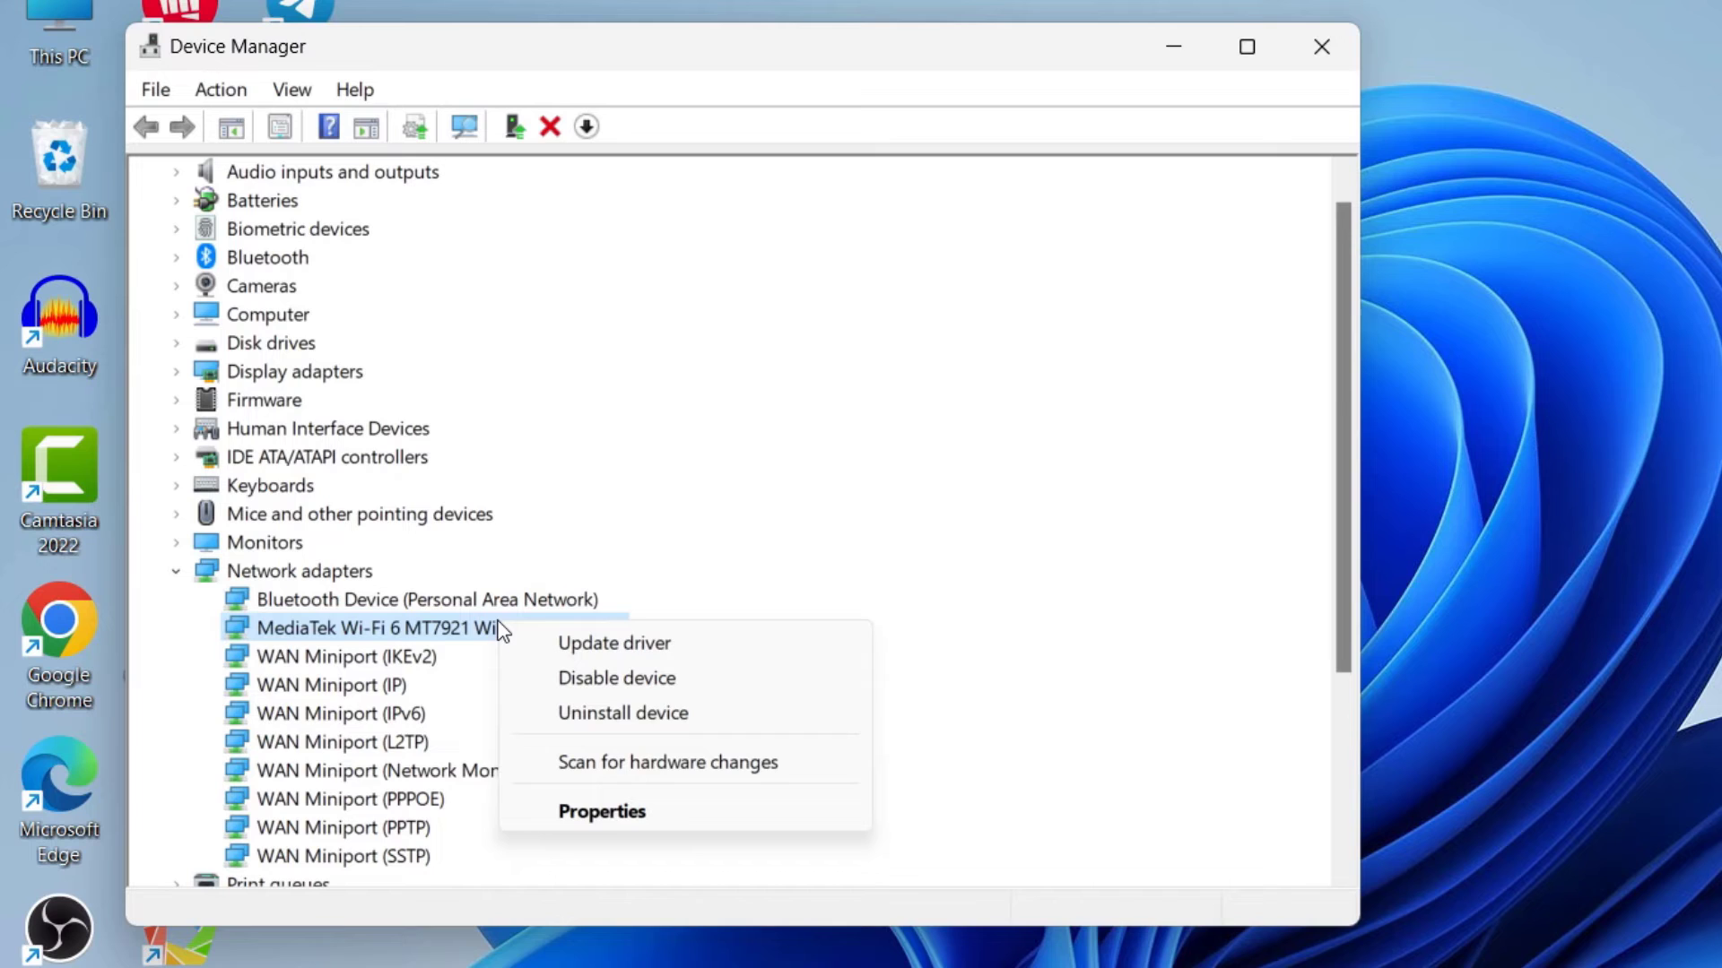
In the adapter's Advanced properties, set Preferred Band to Prefer 5GHz band.
{"action": "left_click", "coordinate": [602, 812]}
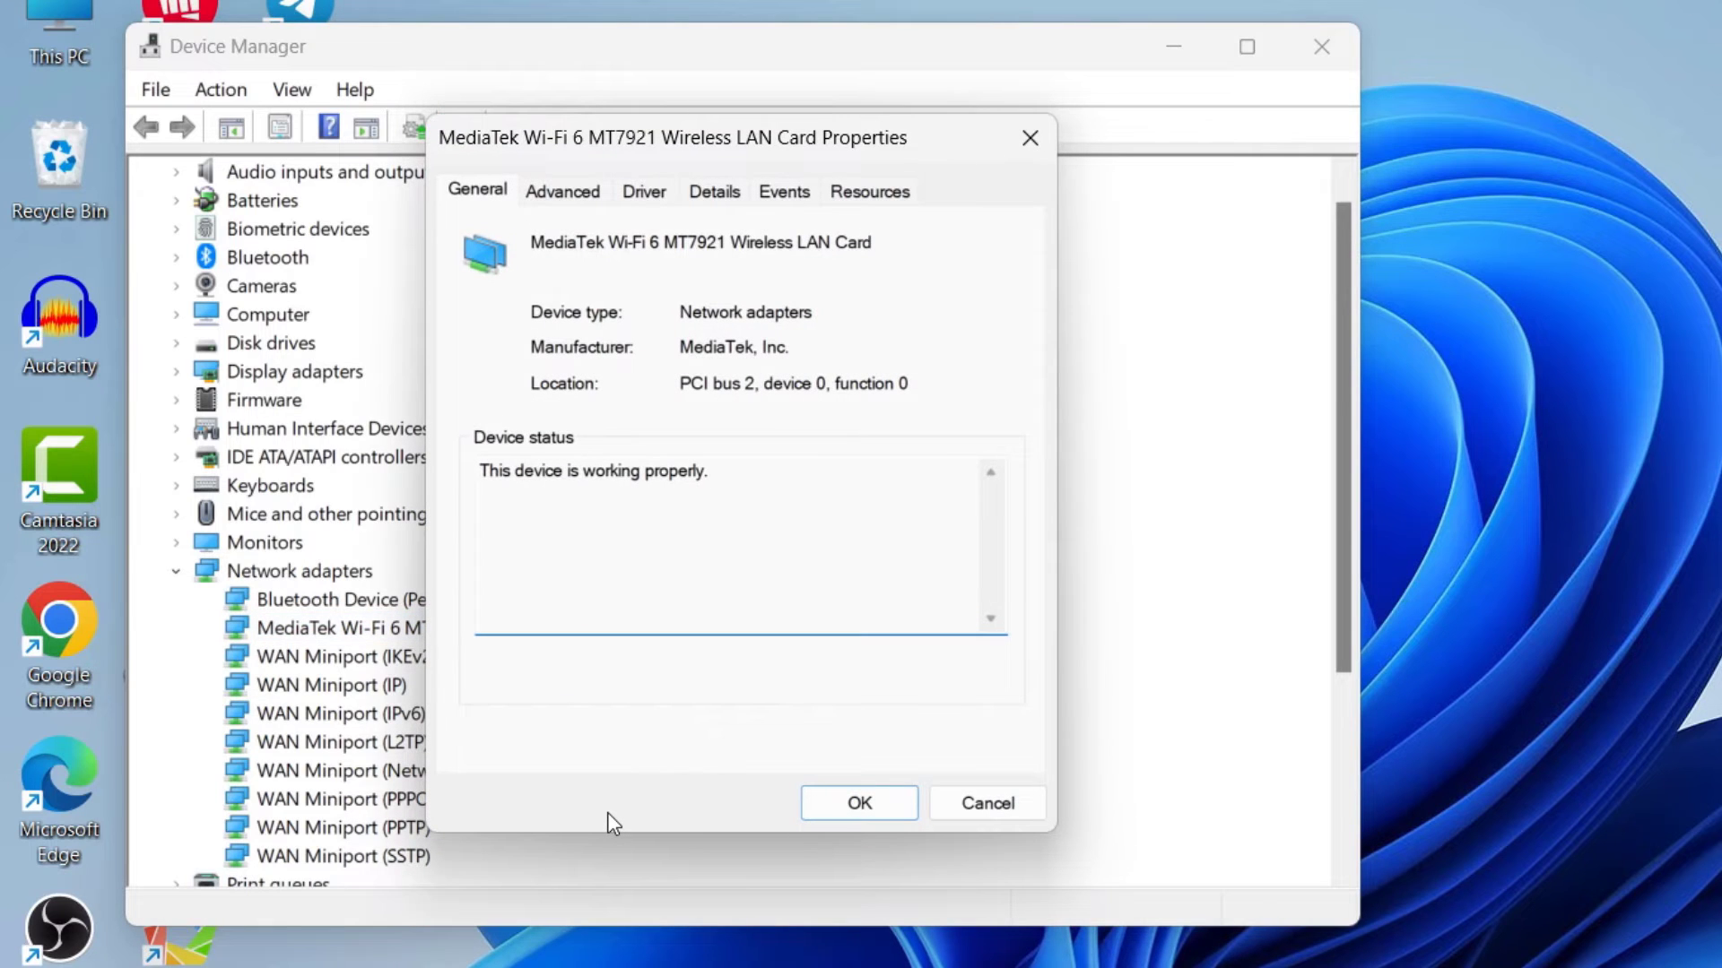
{"action": "left_click", "coordinate": [562, 191]}
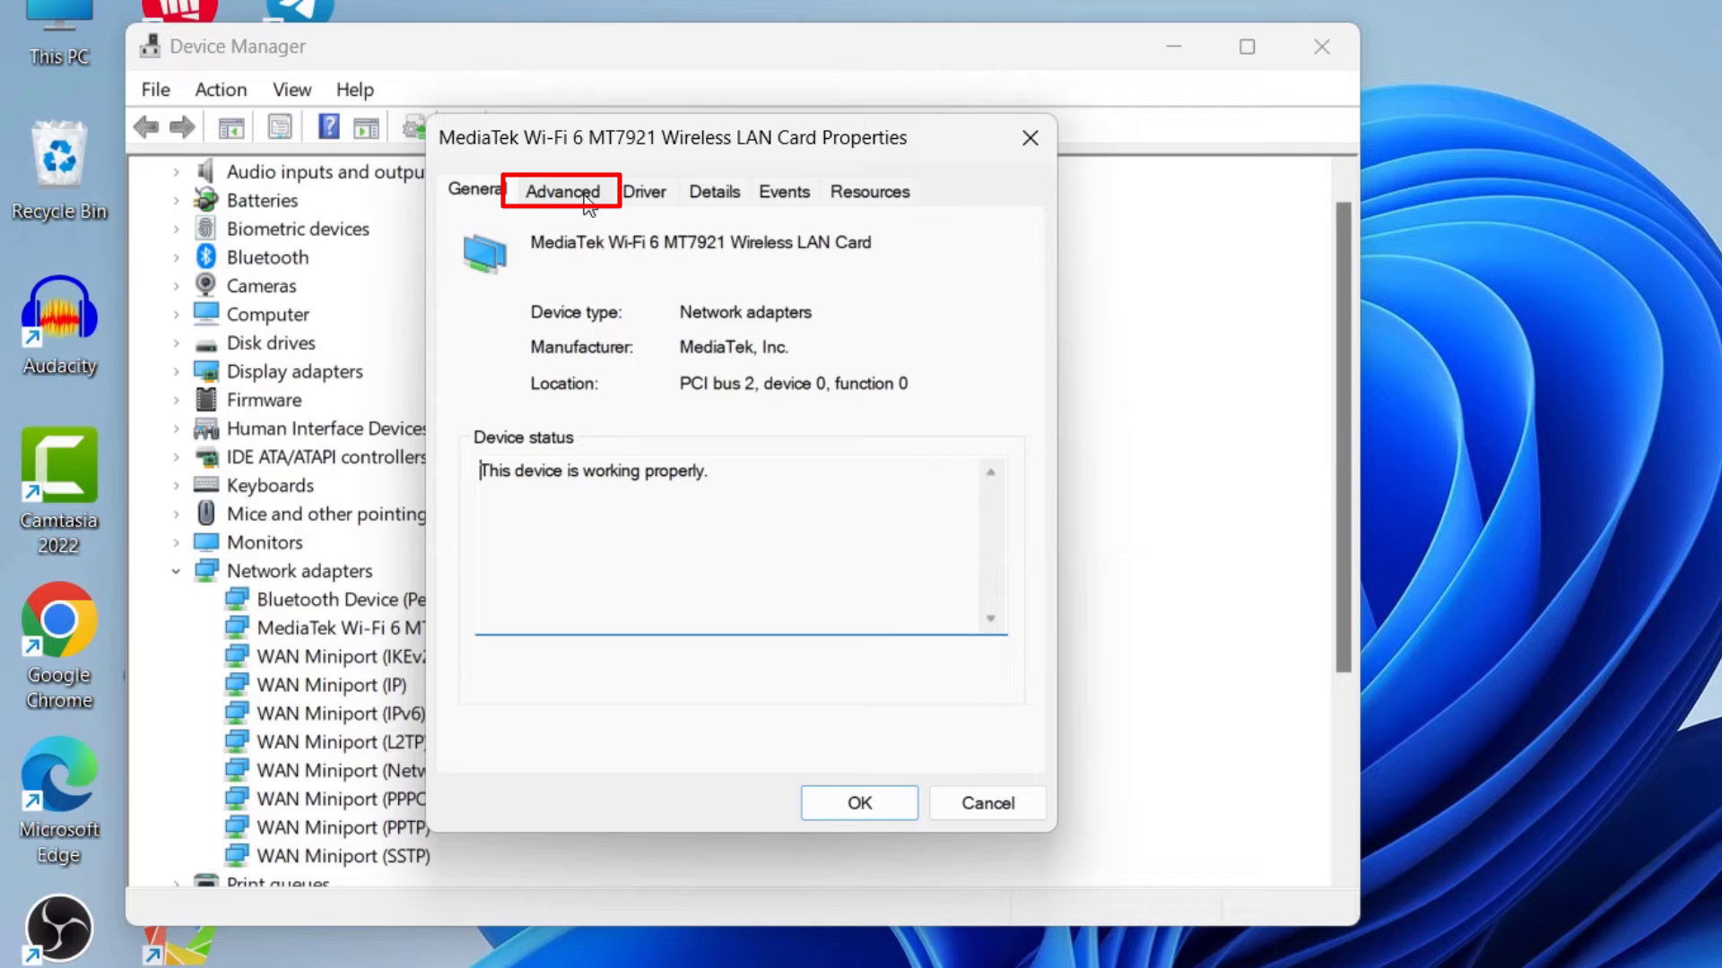
{"action": "left_click", "coordinate": [563, 191]}
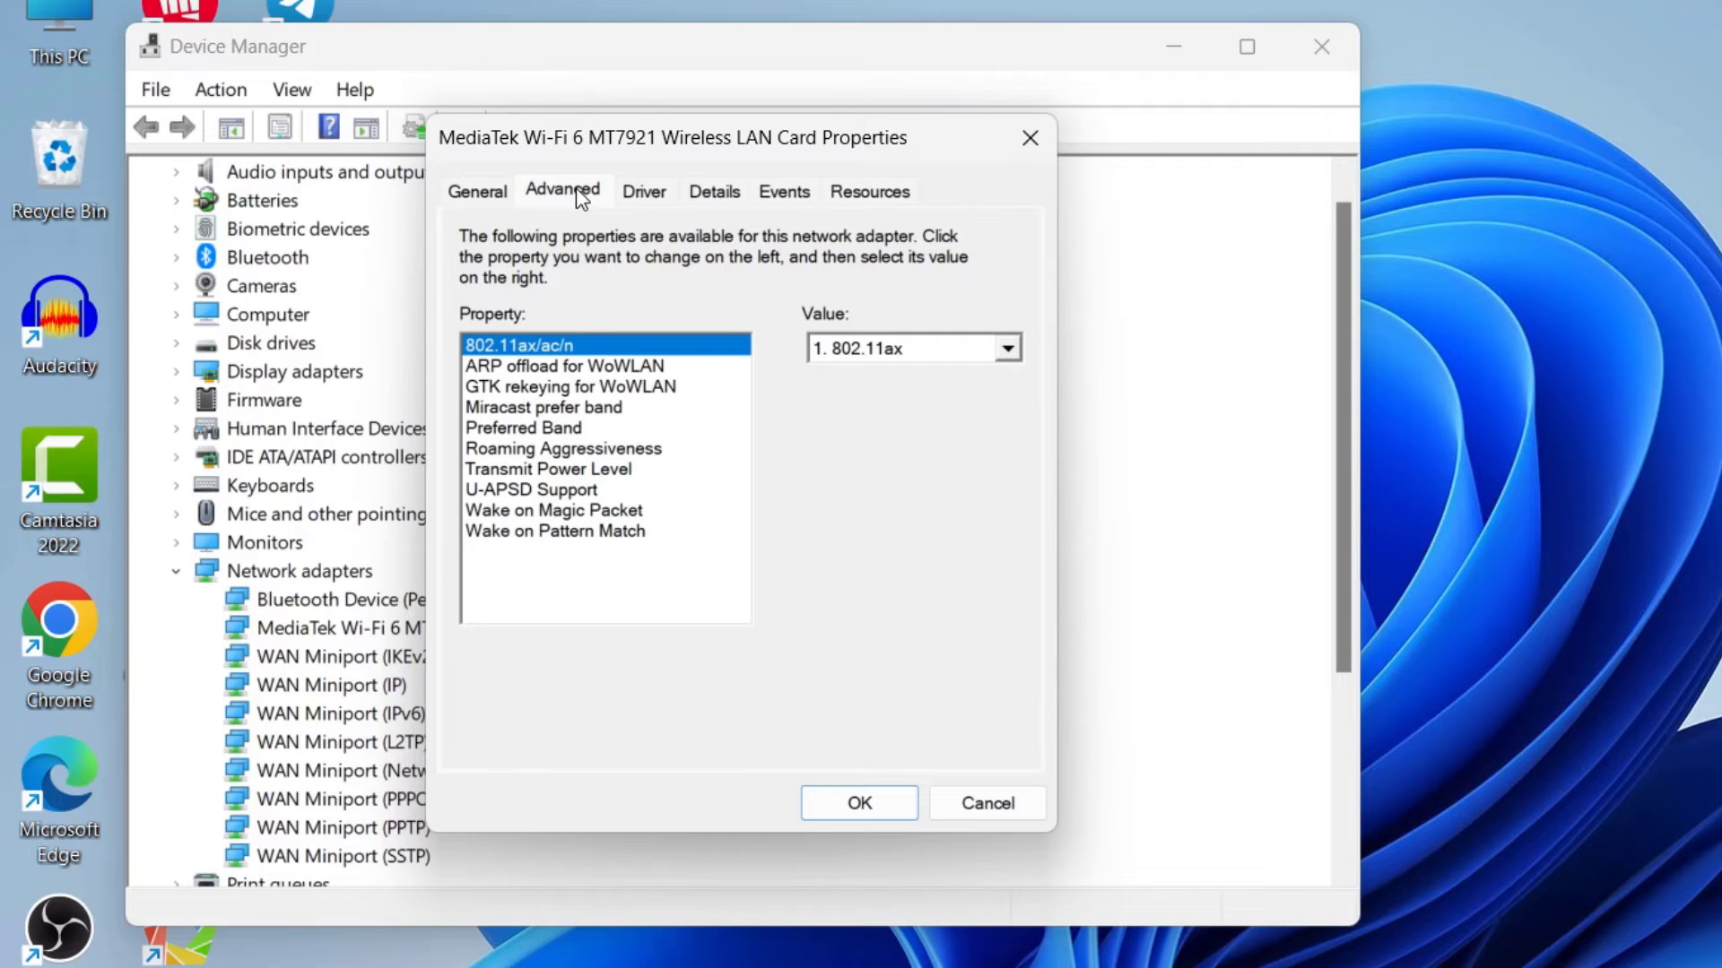
{"action": "mouse_move", "coordinate": [637, 419]}
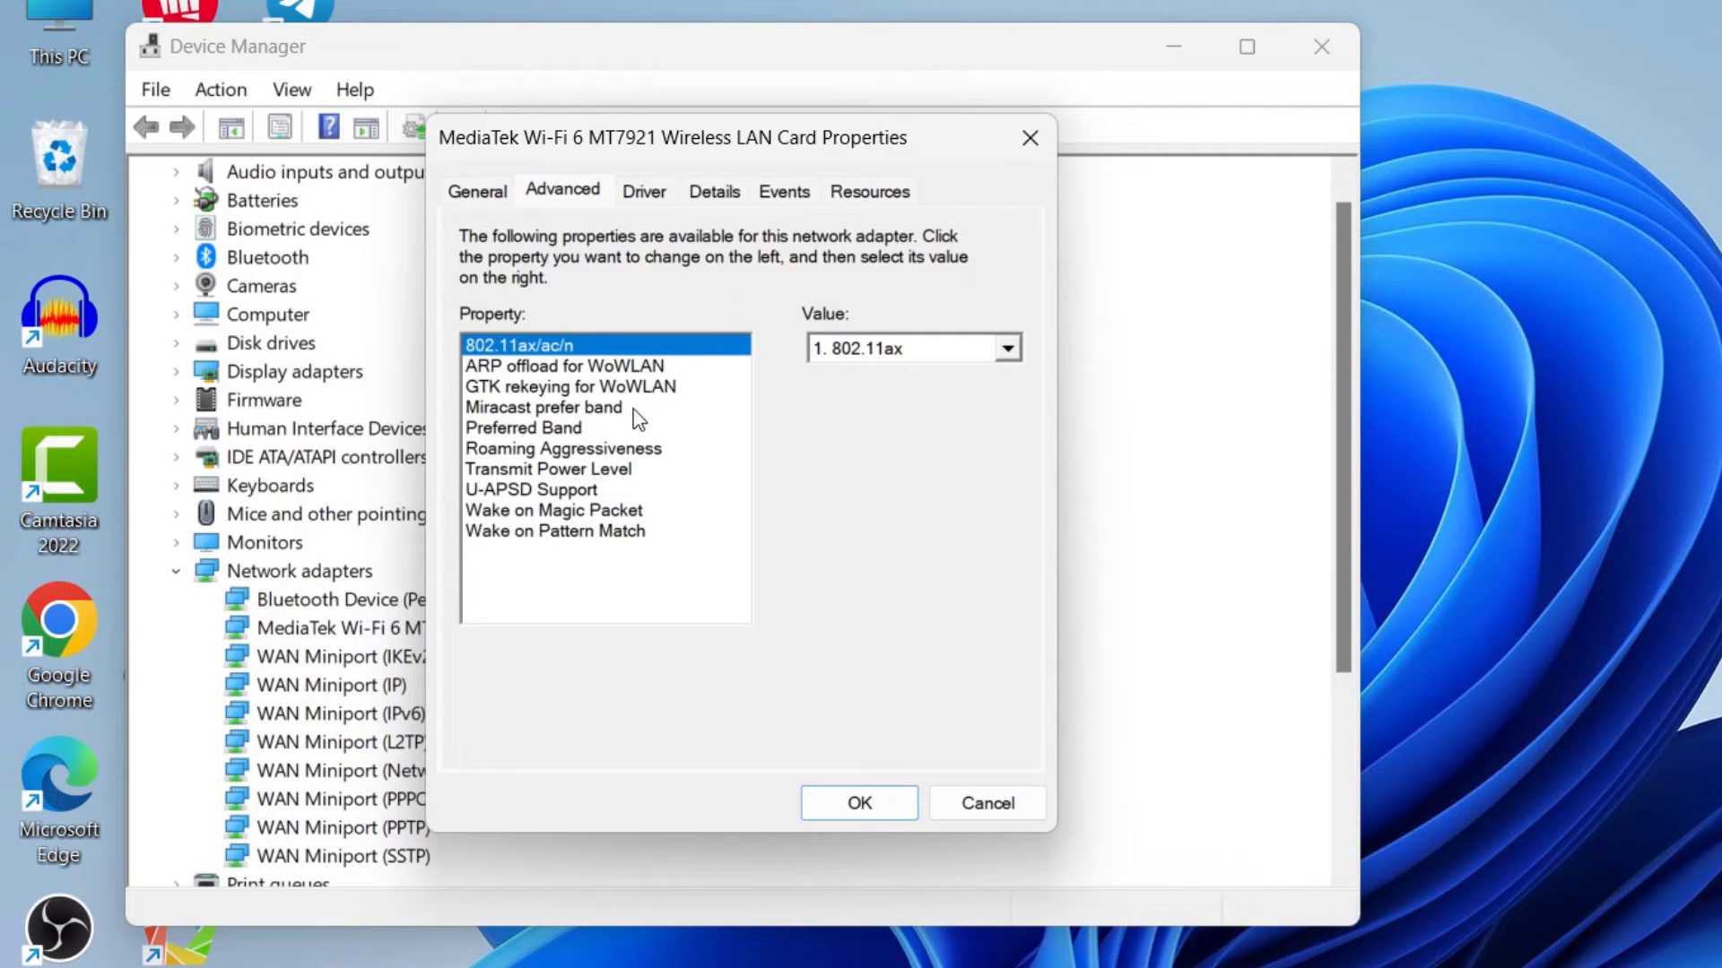
{"action": "left_click", "coordinate": [524, 427]}
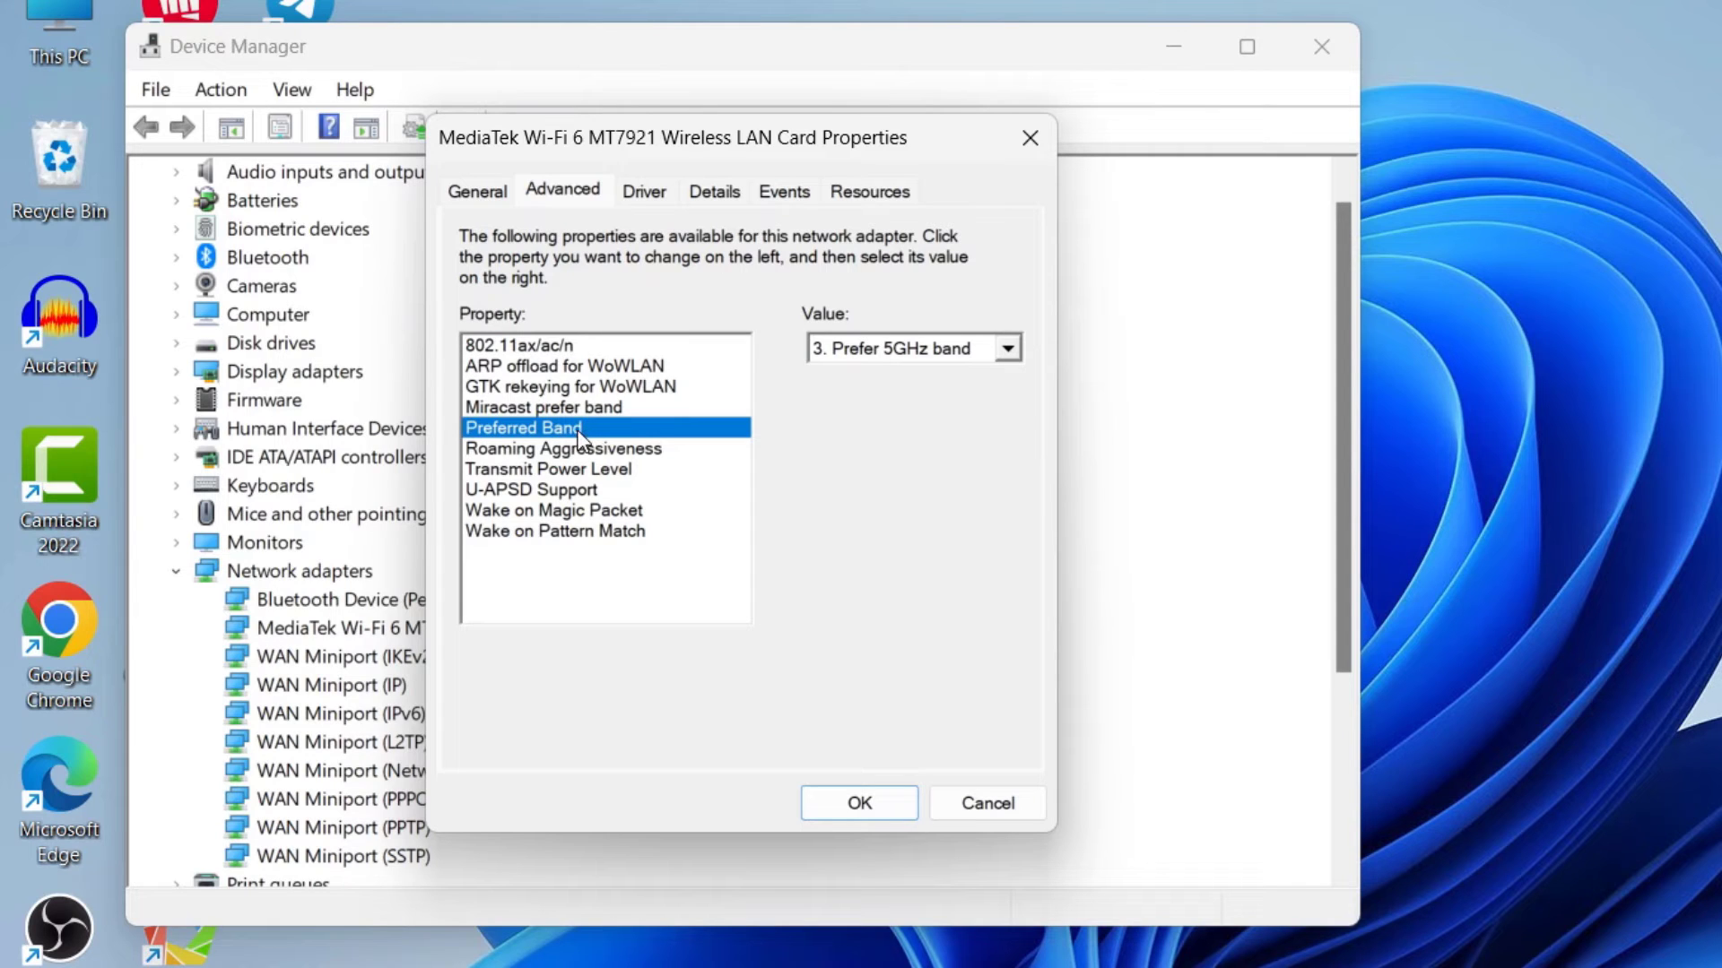
{"action": "left_click", "coordinate": [1005, 348]}
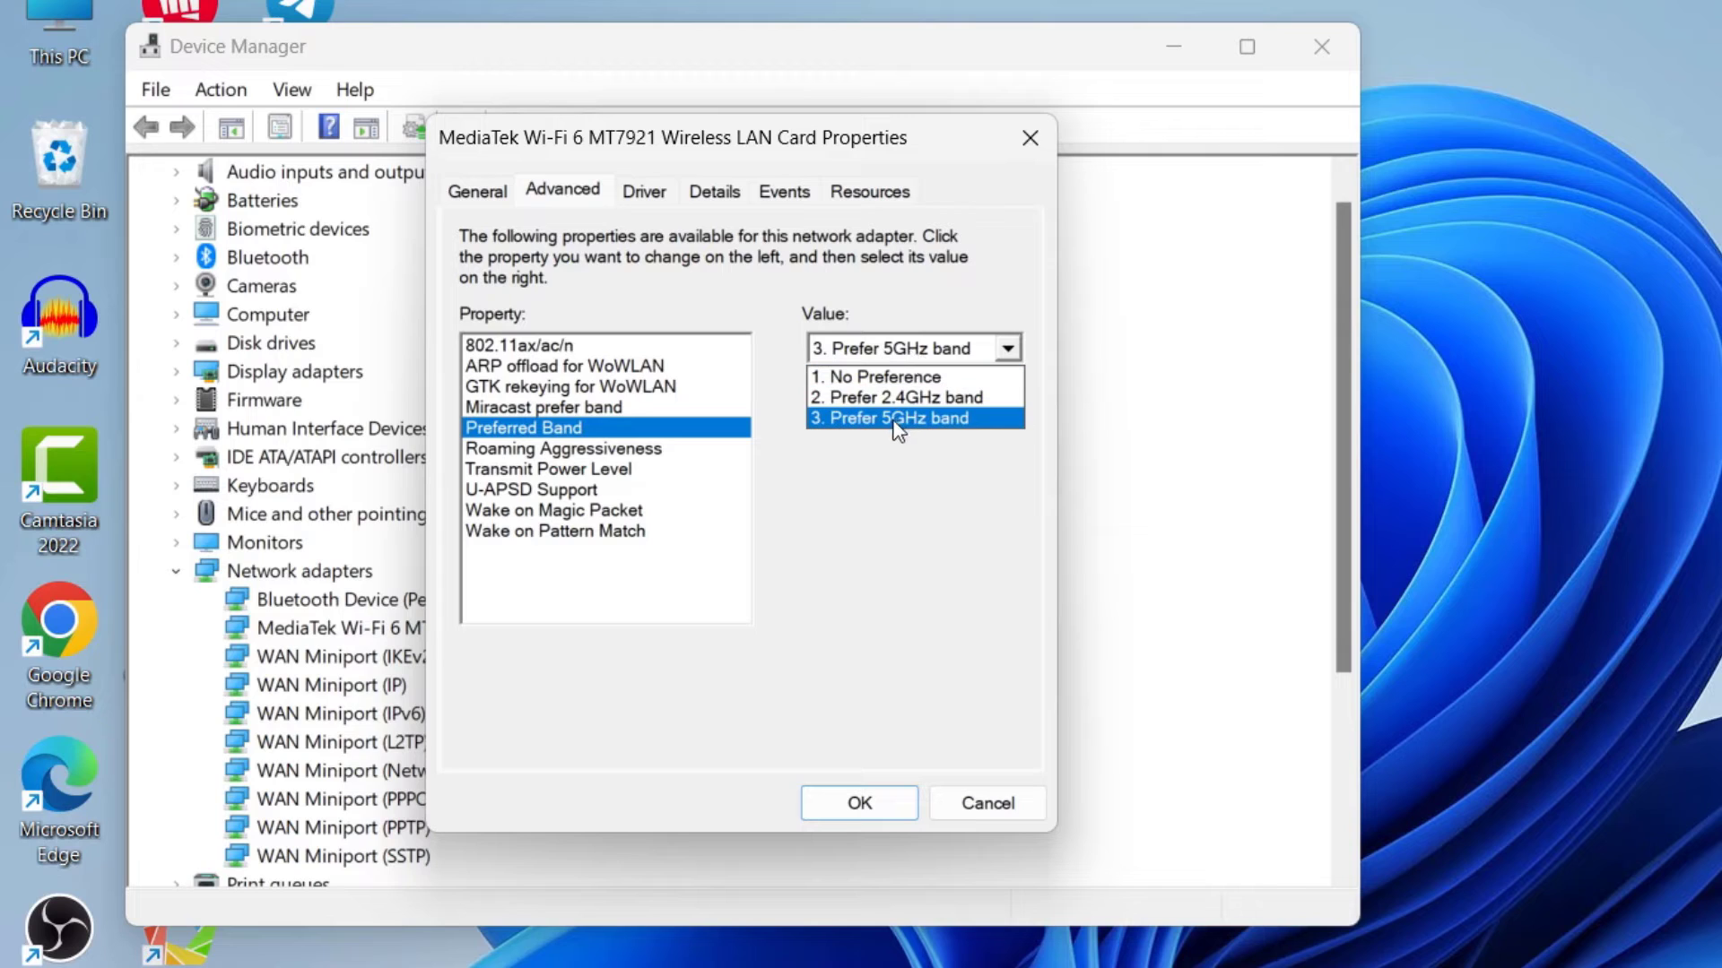
{"action": "mouse_move", "coordinate": [911, 425]}
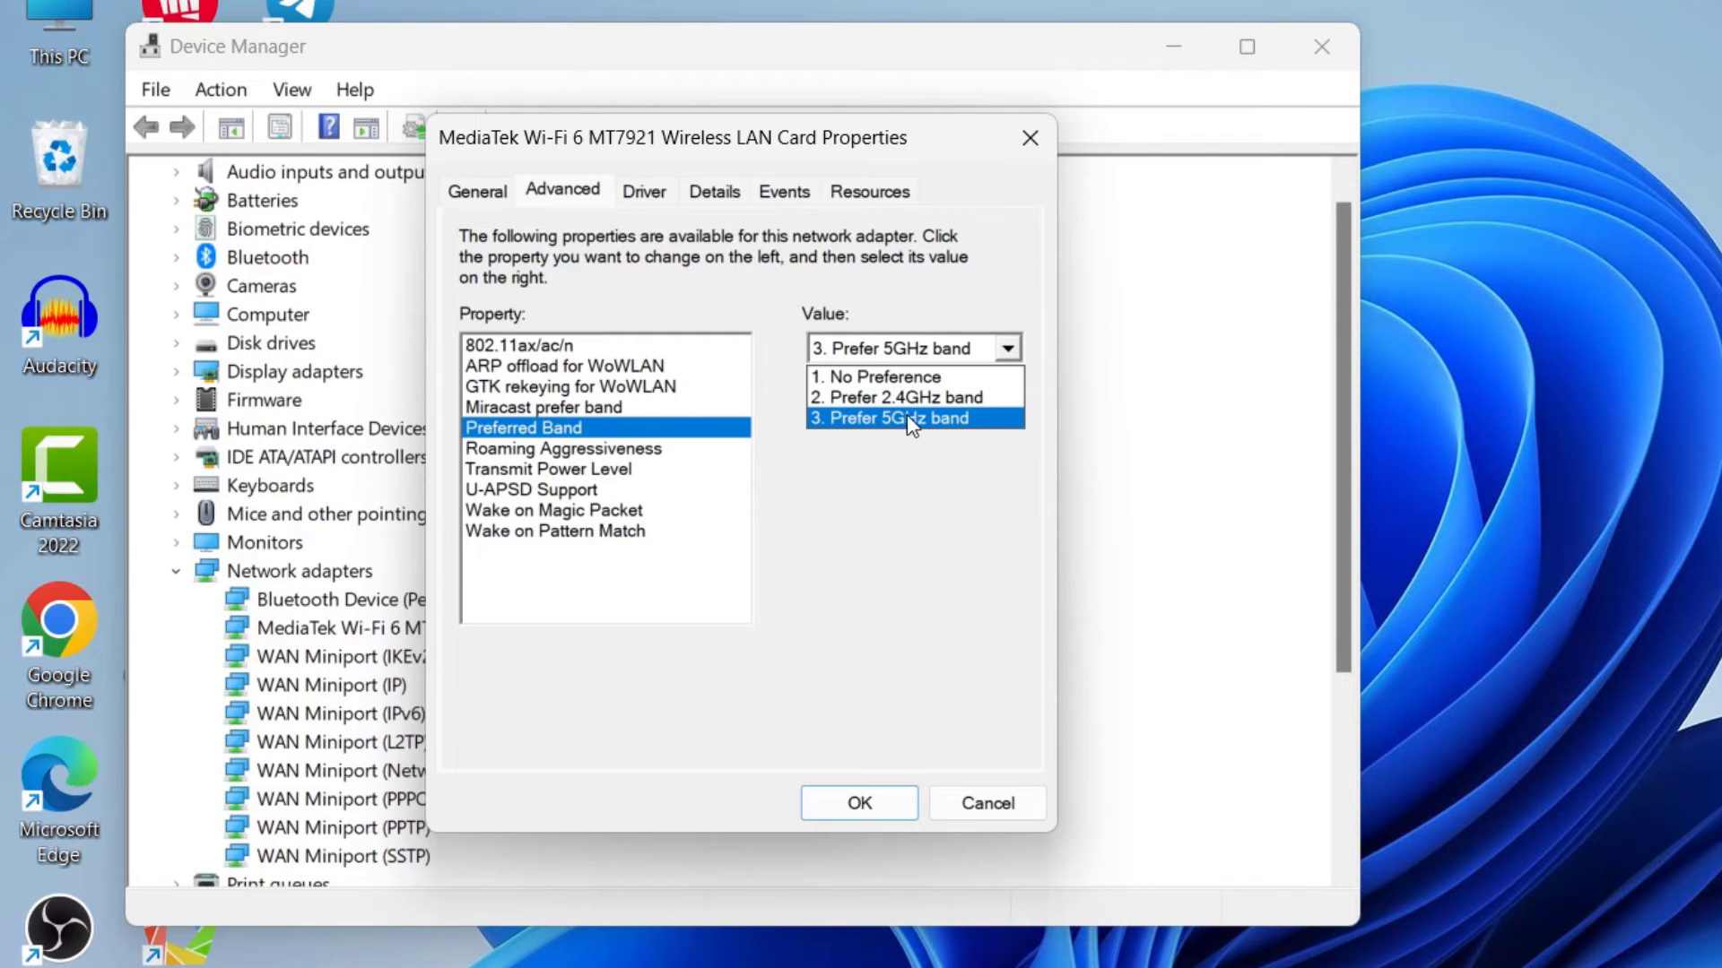
{"action": "left_click", "coordinate": [914, 419]}
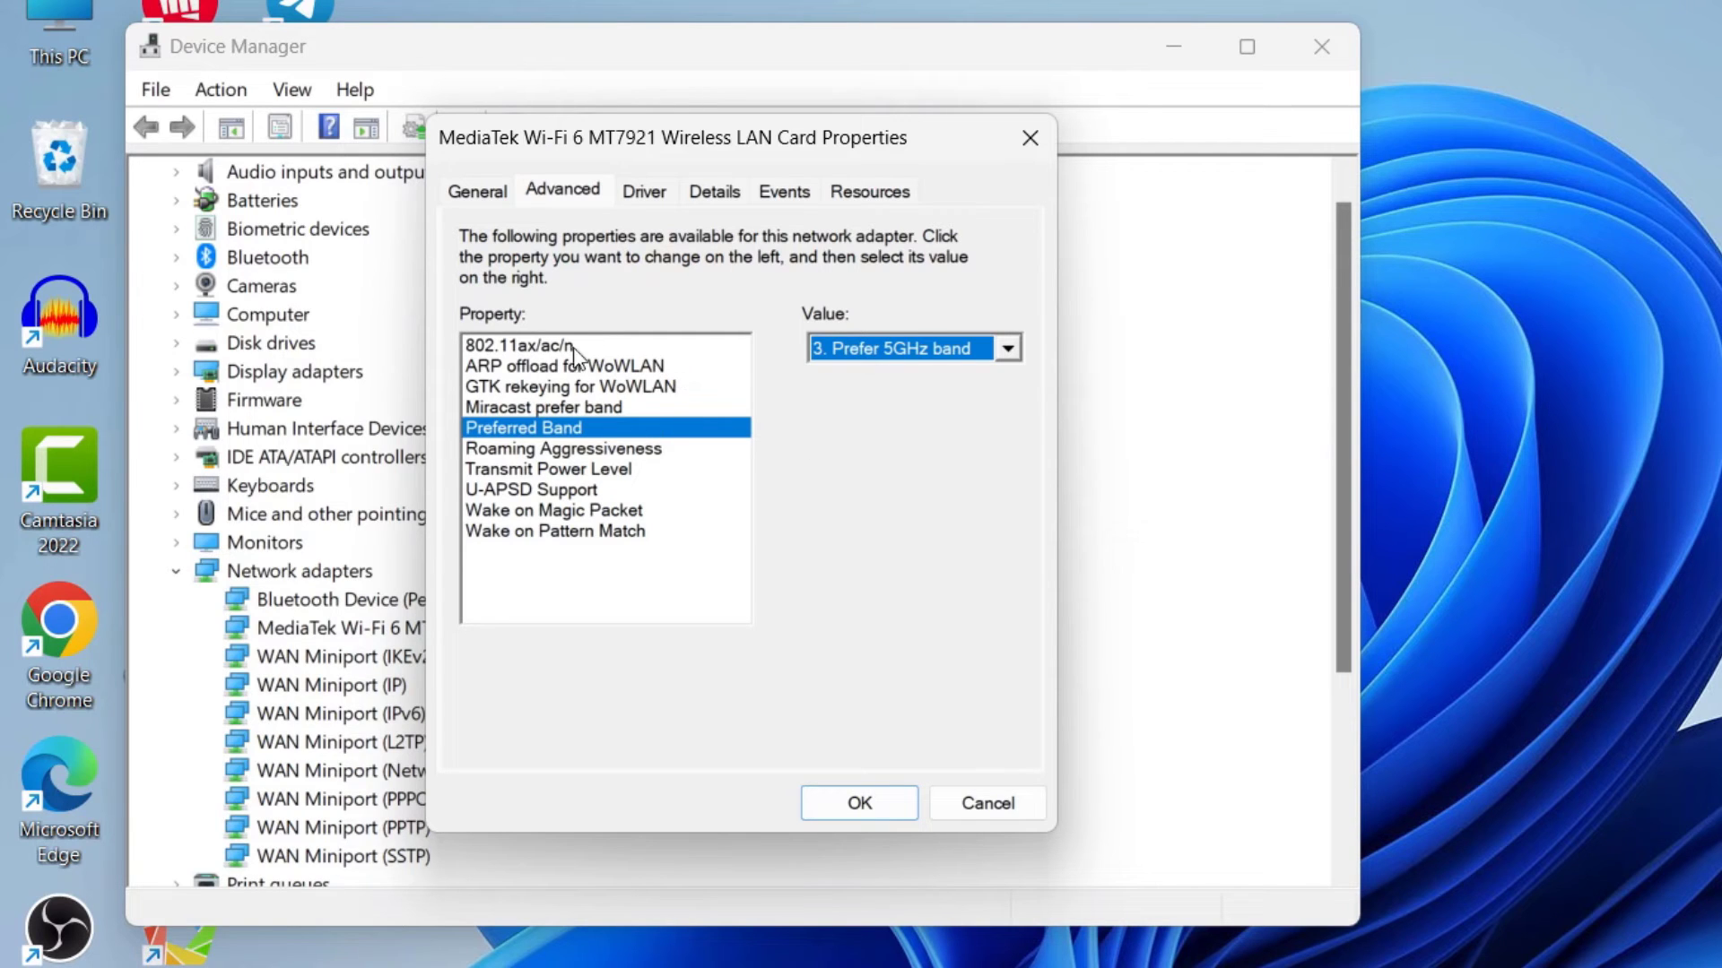
Set 802.11ax/ac/n mode to 802.11ac, apply with OK, and close Device Manager.
{"action": "left_click", "coordinate": [517, 344]}
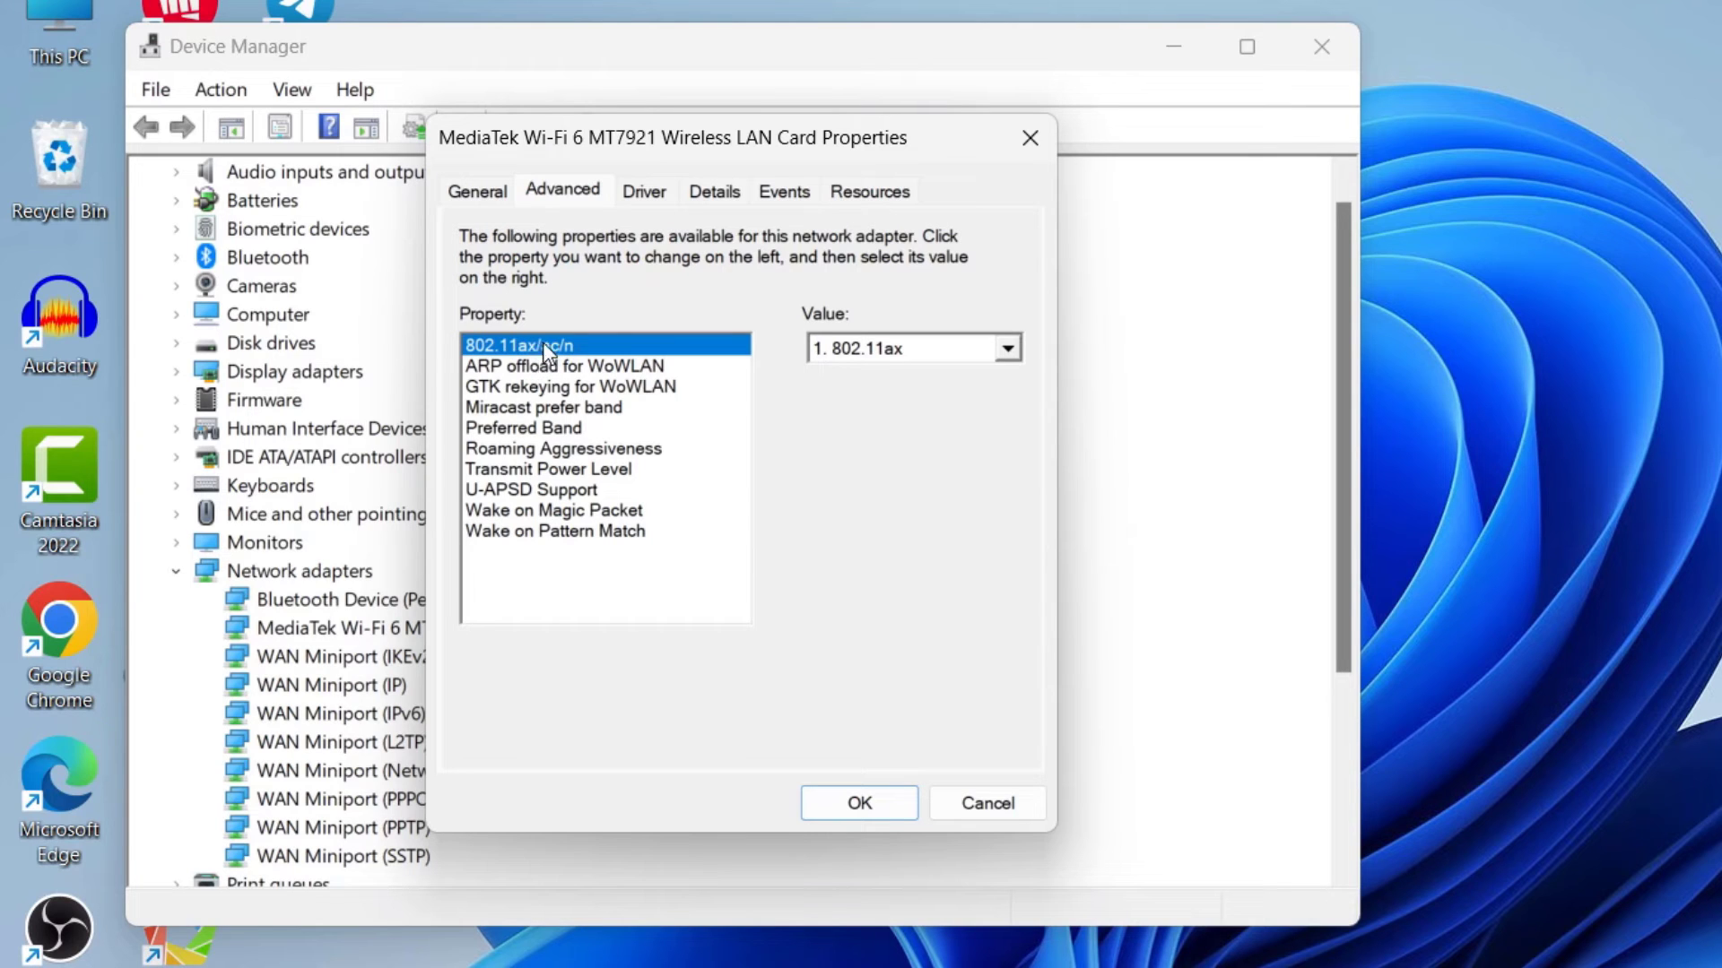
{"action": "left_click", "coordinate": [1006, 348]}
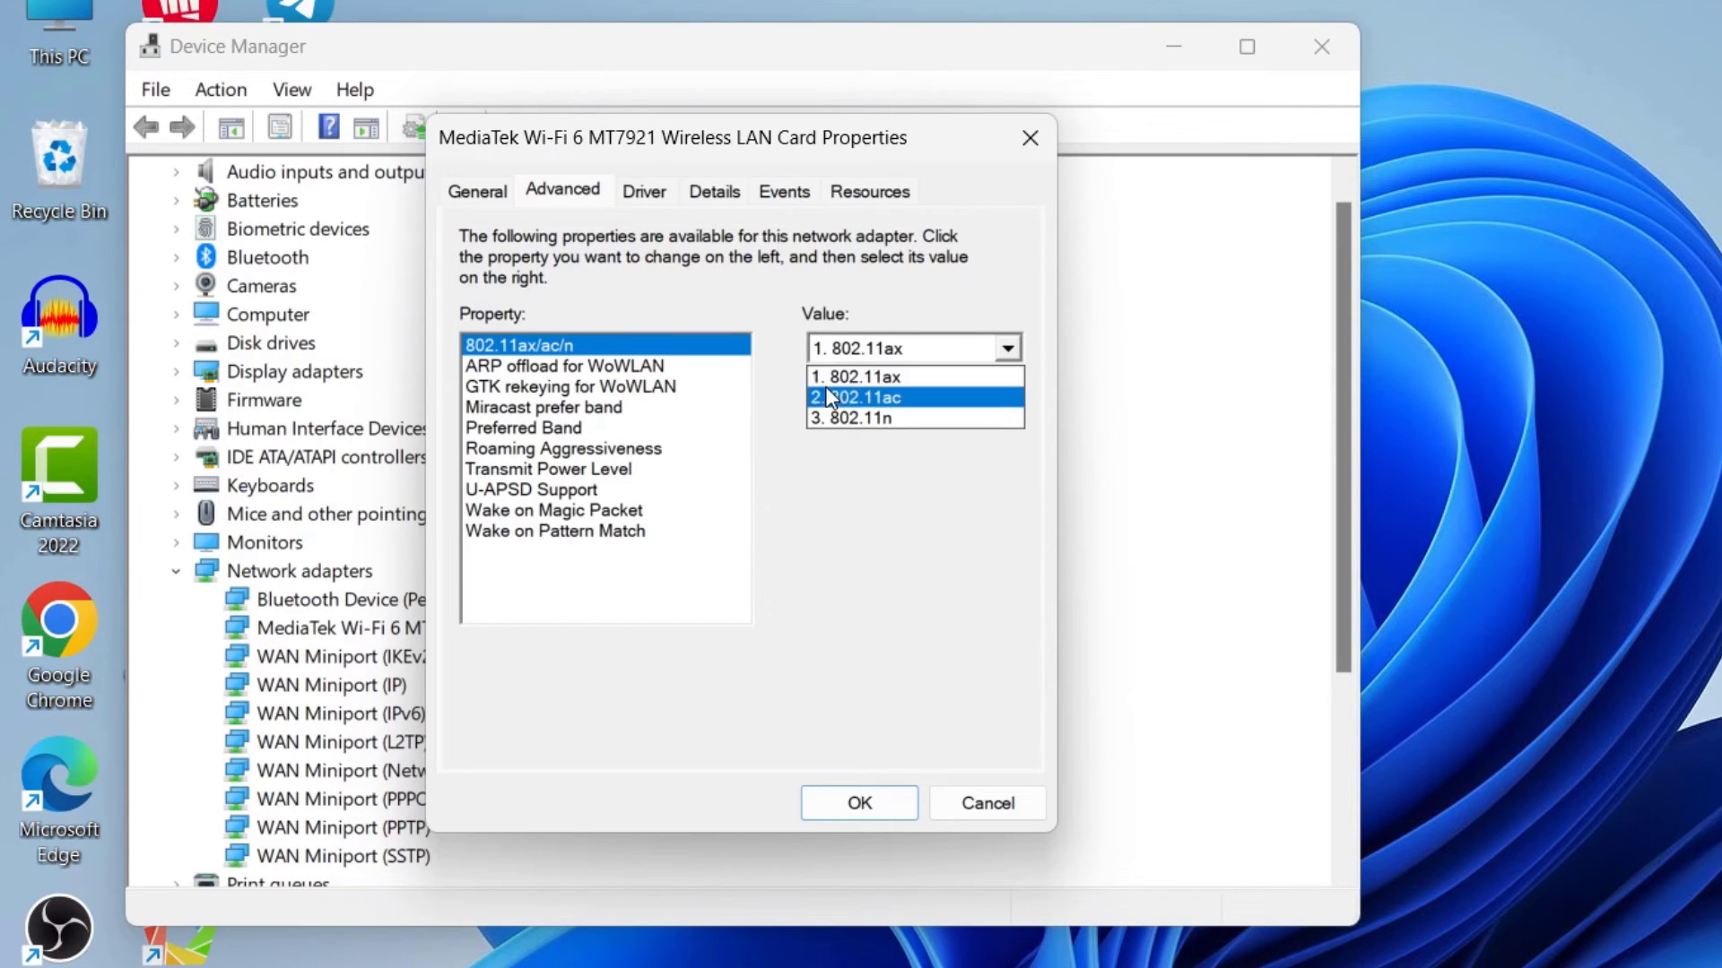
{"action": "left_click", "coordinate": [860, 396]}
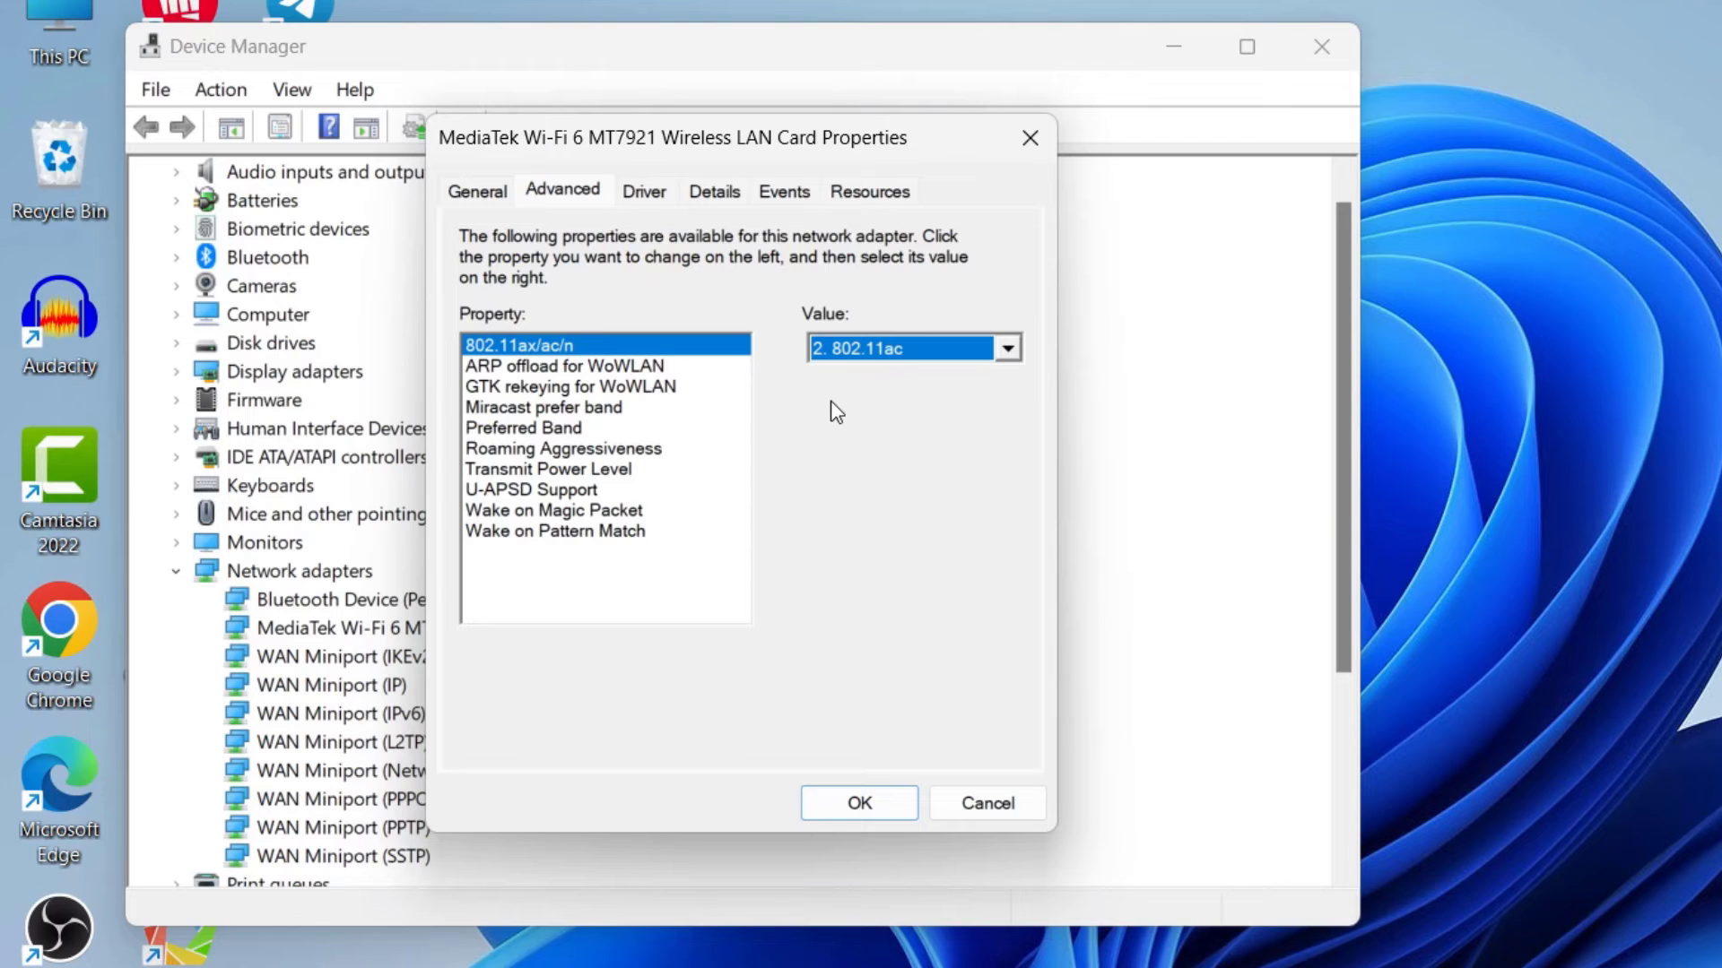
{"action": "mouse_move", "coordinate": [841, 414]}
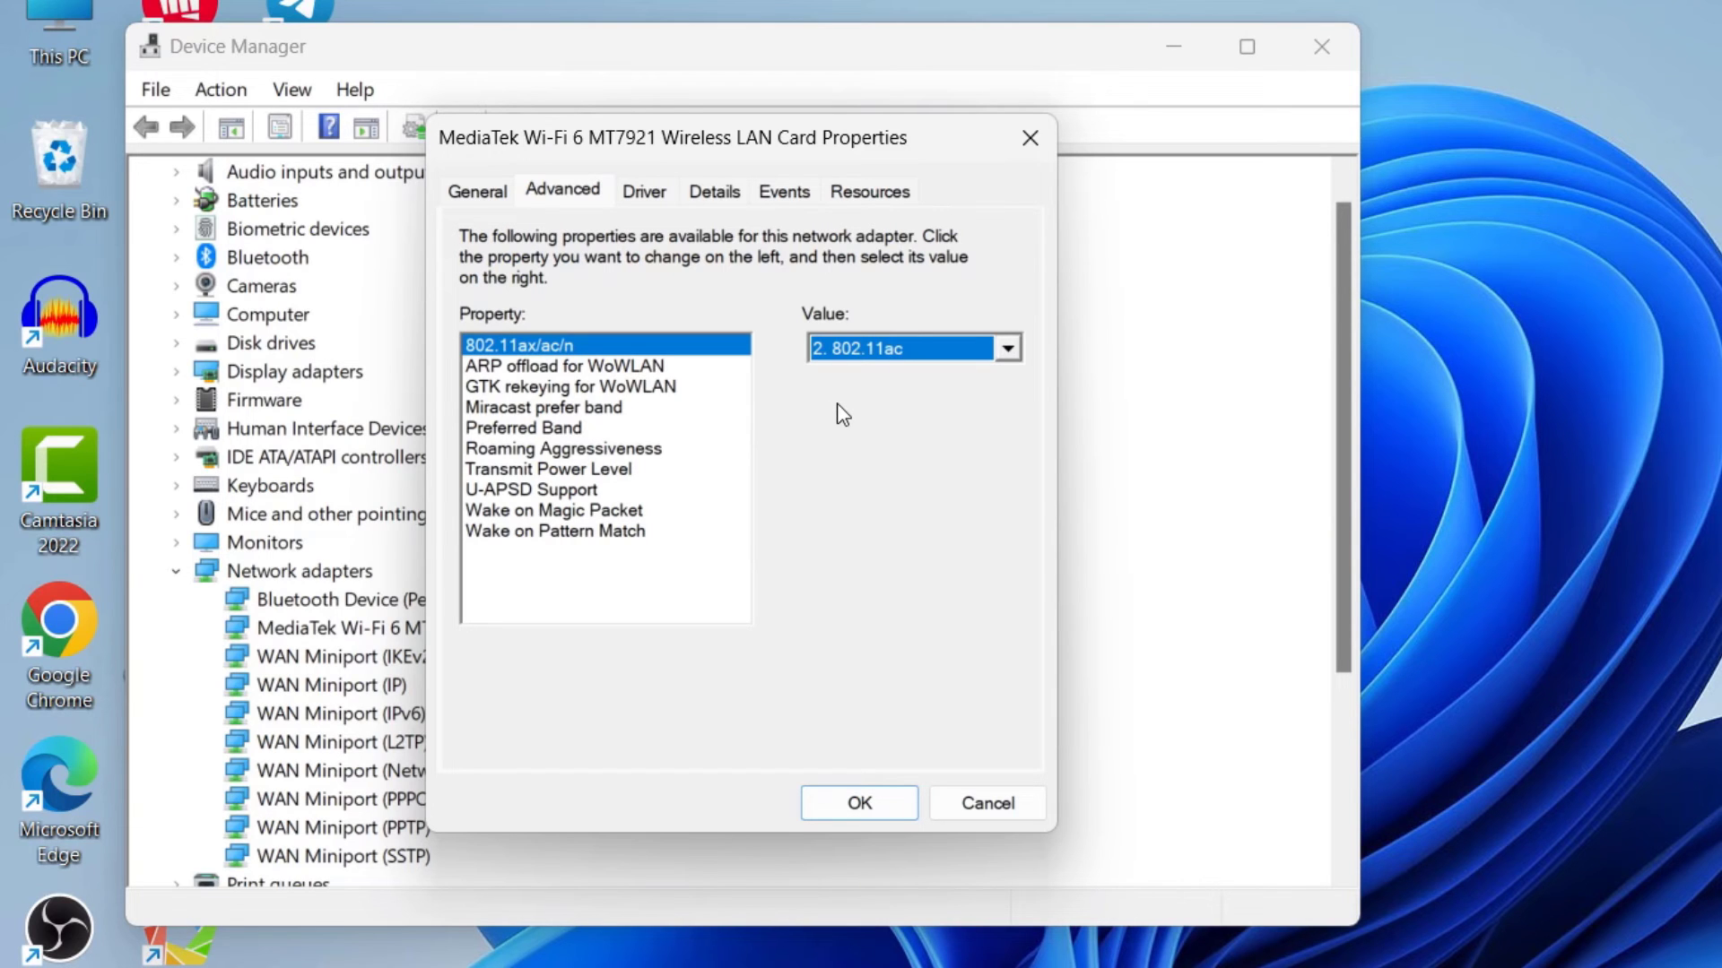
{"action": "left_click", "coordinate": [859, 803]}
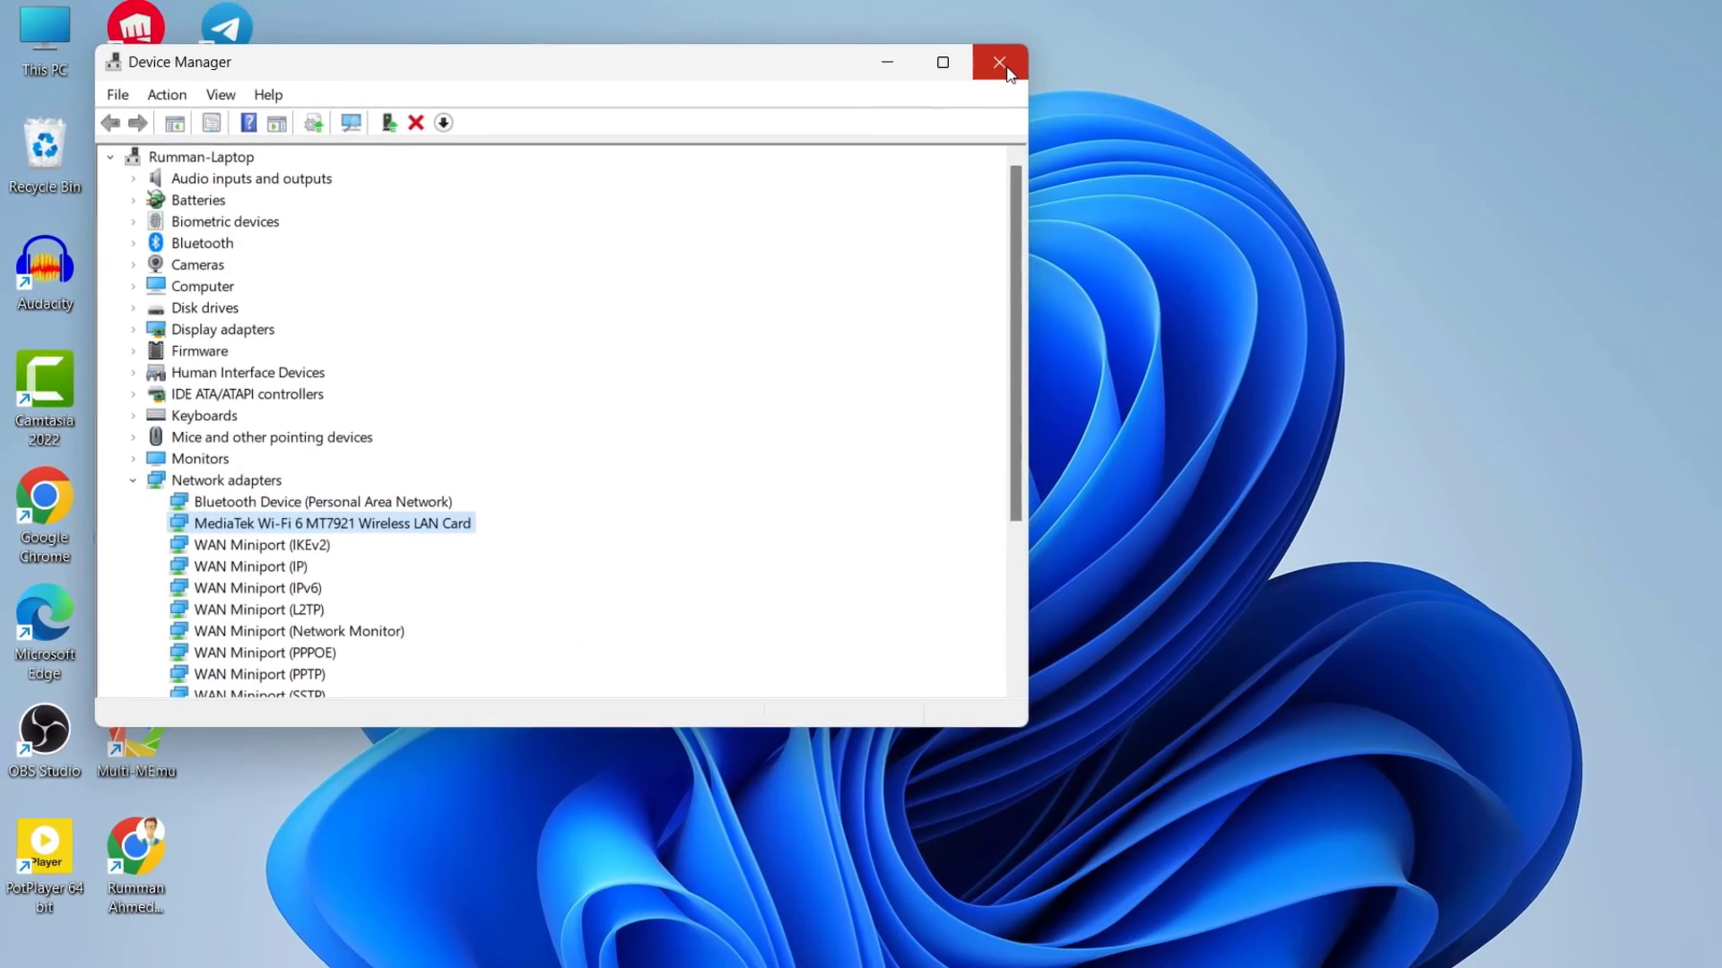
{"action": "left_click", "coordinate": [997, 62]}
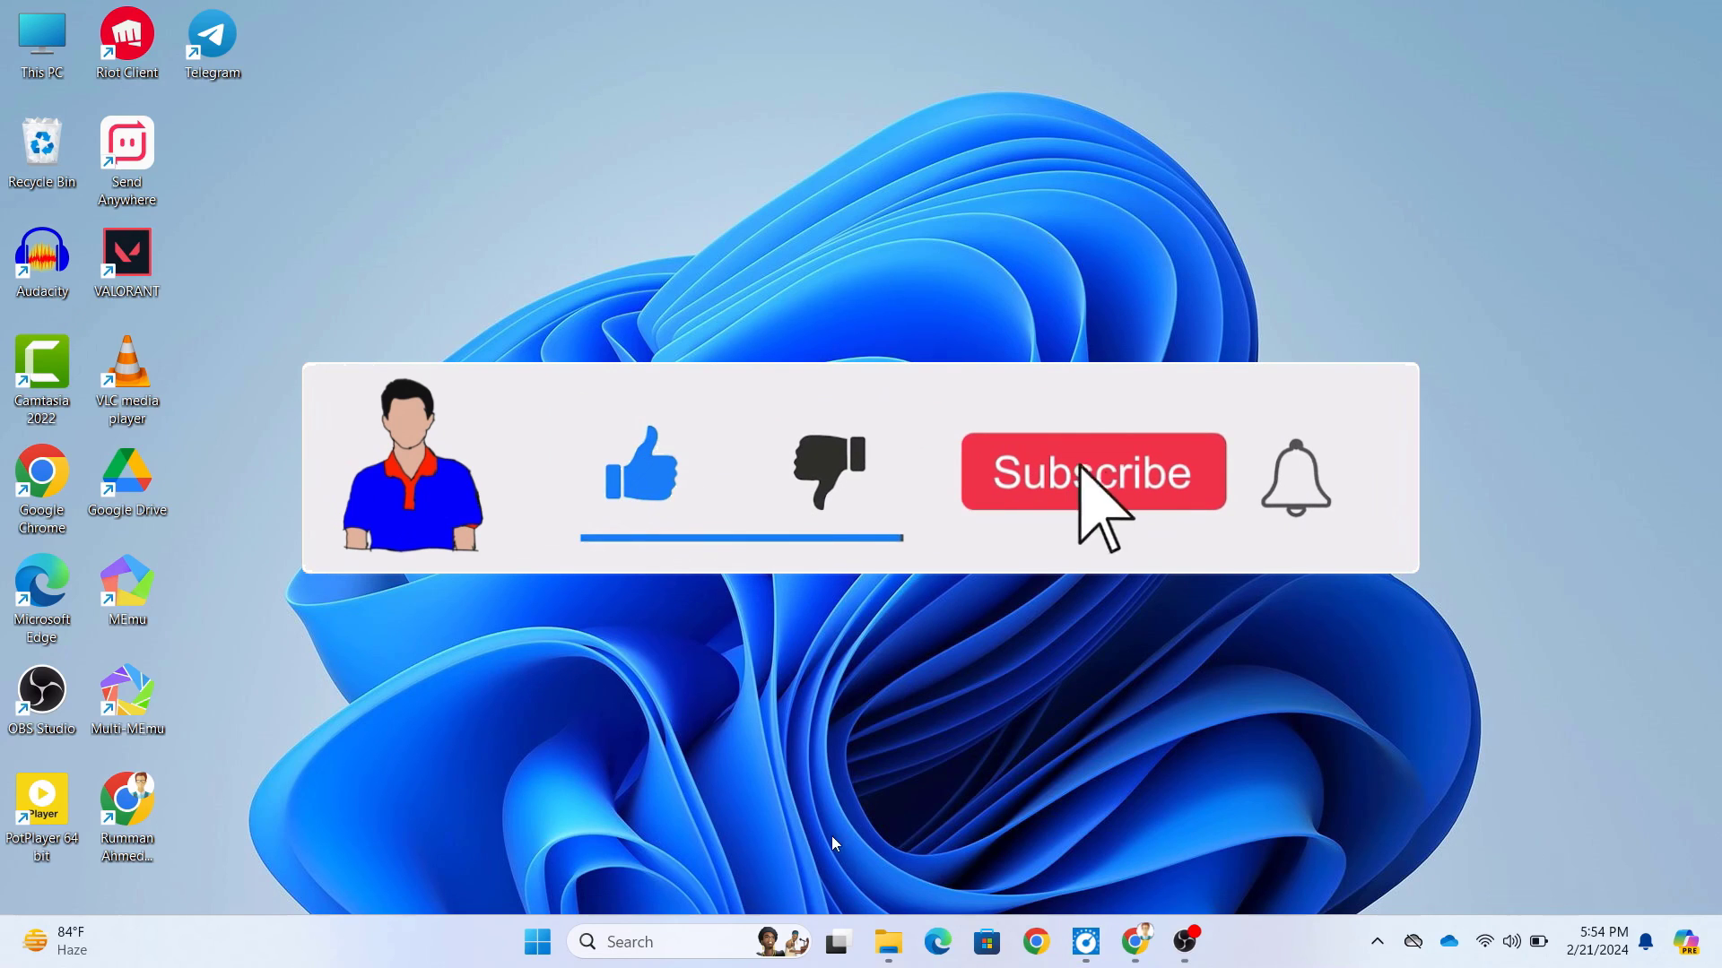
{"action": "left_click", "coordinate": [1092, 472]}
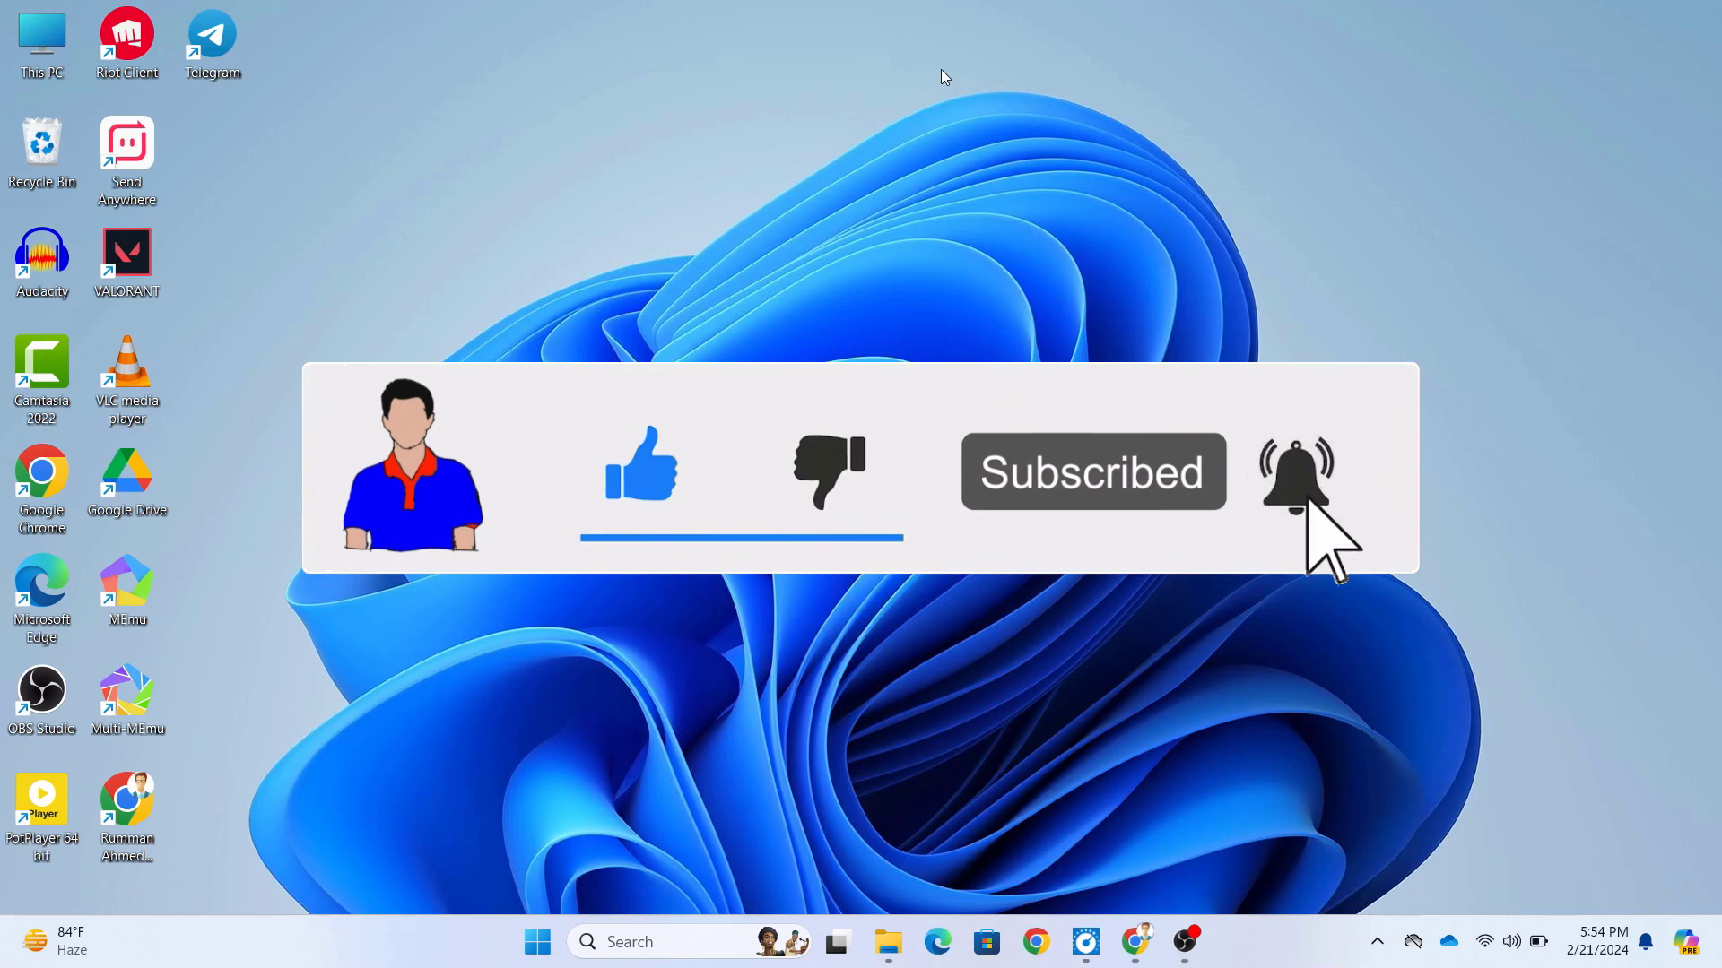